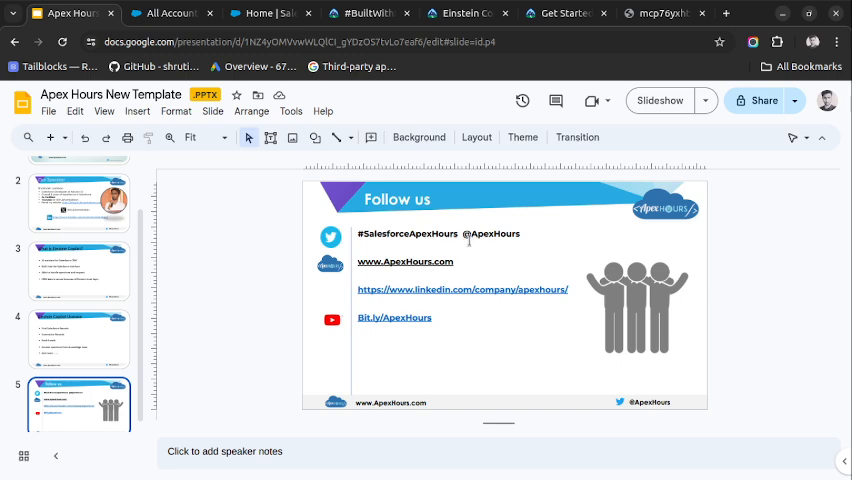
# - Switch to the browser tab showing the Einstein Copilot trial org sign-up page
pyautogui.click(657, 13)
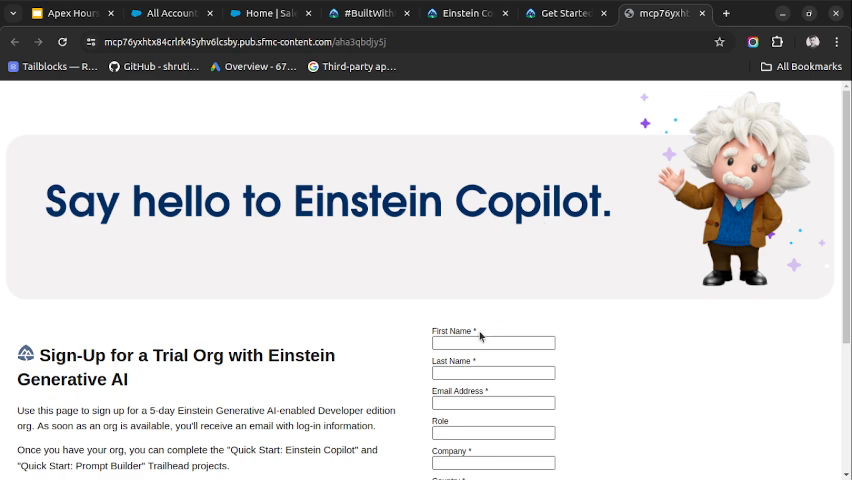
pyautogui.moveTo(380, 261)
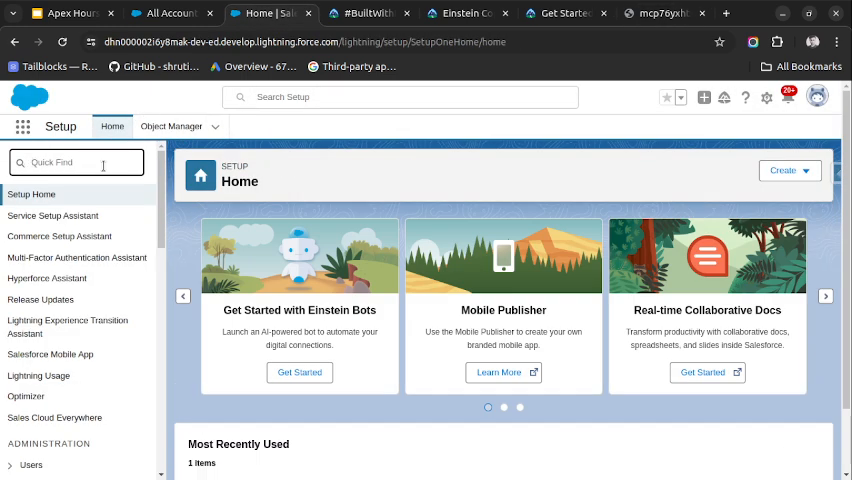
# - Search 'einstein' in Quick Find and confirm Einstein is turned on in Einstein Setup
pyautogui.write('eins')
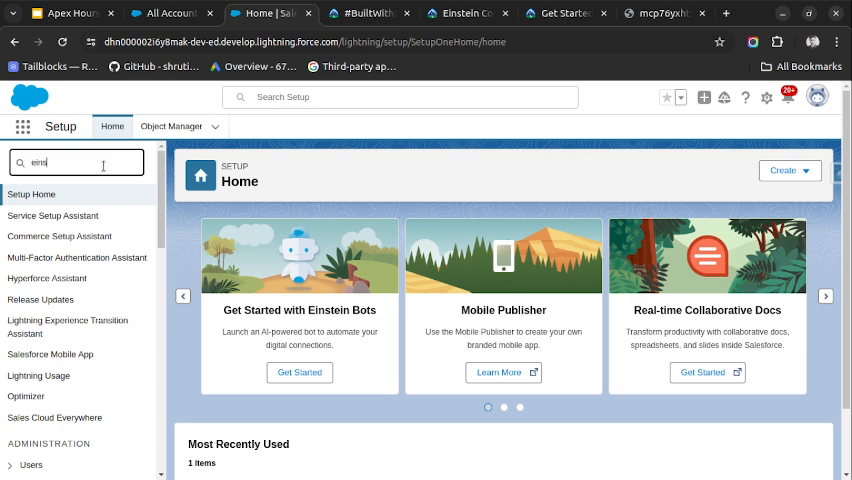
pyautogui.write('einstein')
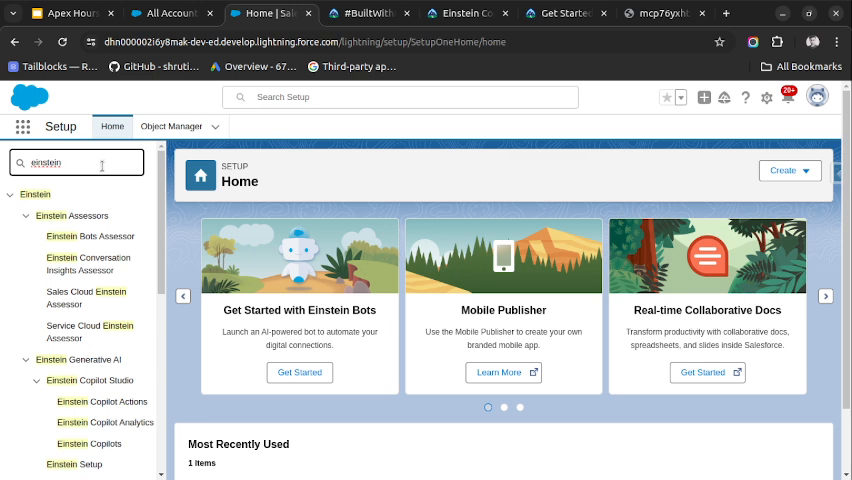
pyautogui.scroll(-3)
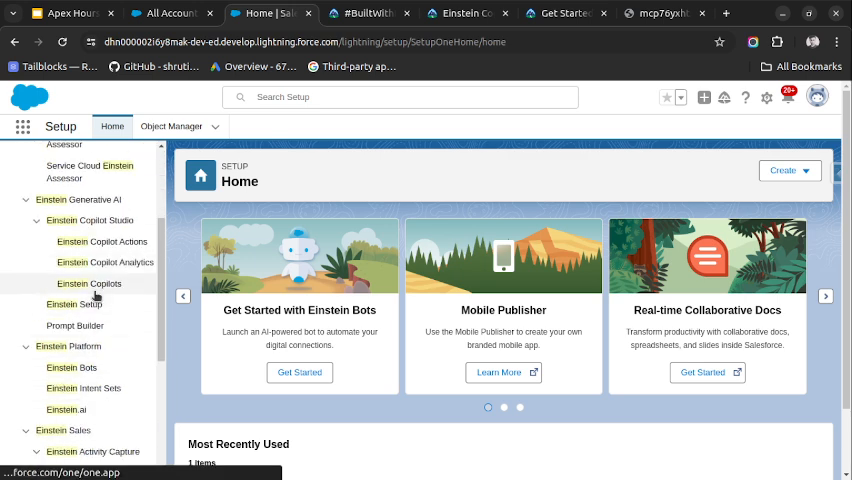
pyautogui.click(74, 304)
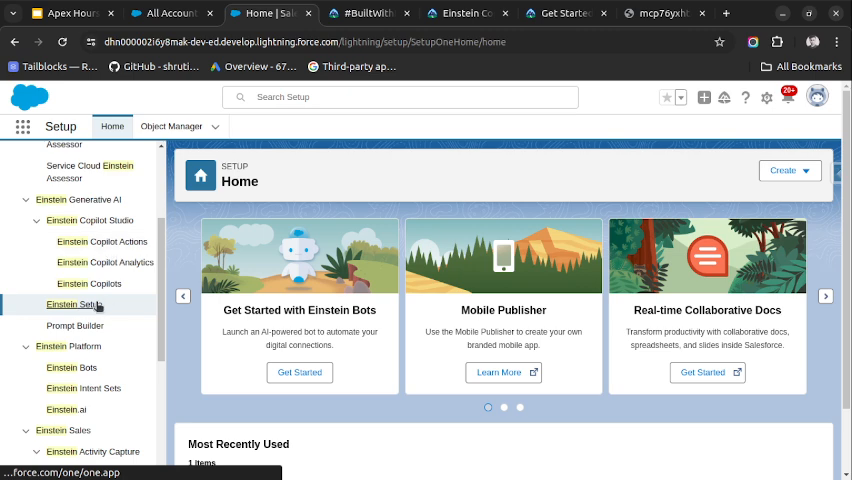
pyautogui.click(73, 304)
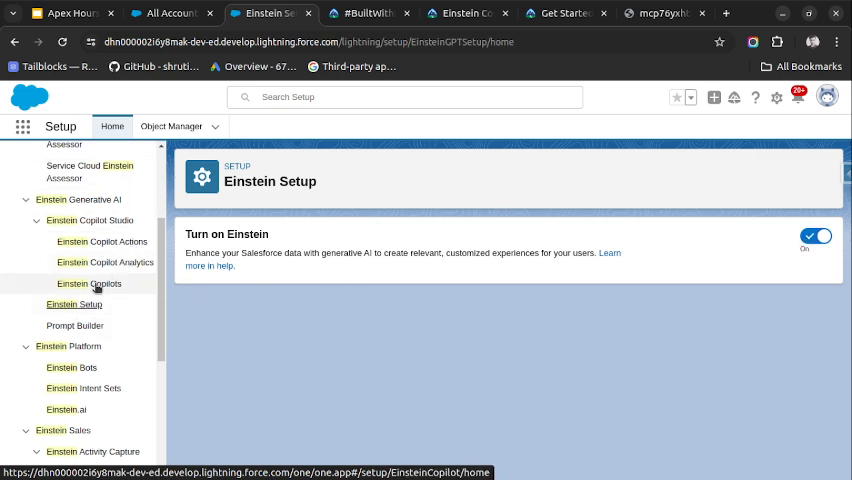
pyautogui.click(89, 283)
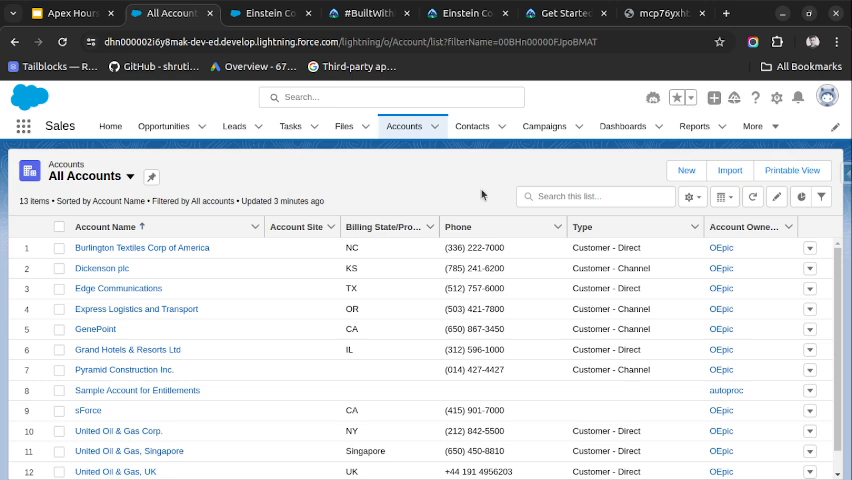
pyautogui.moveTo(483, 194)
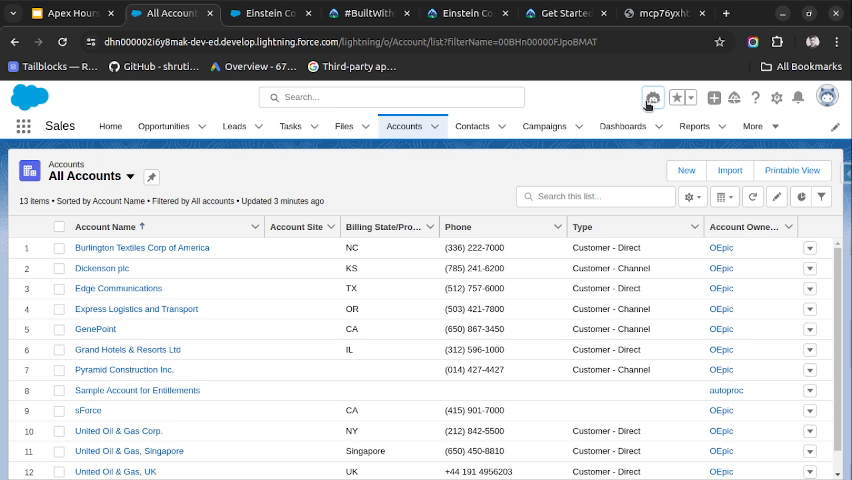
# - Ask the Einstein chat for information about the Dickenson plc account
pyautogui.click(652, 98)
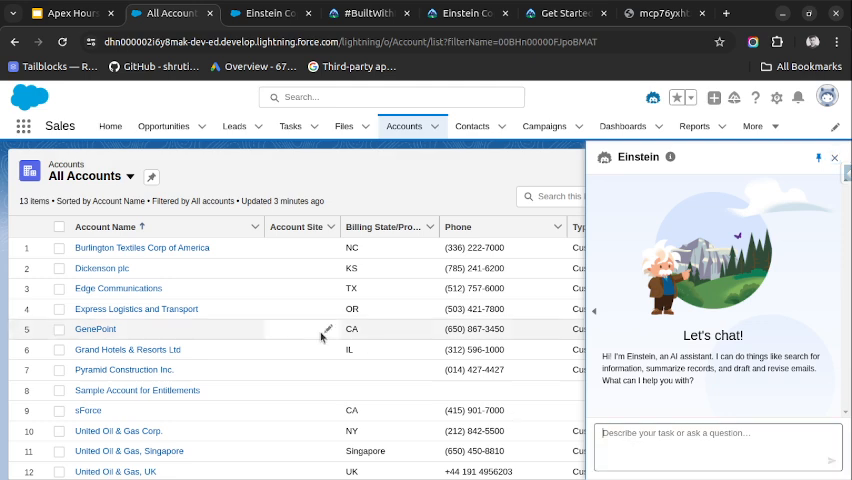
pyautogui.write('c')
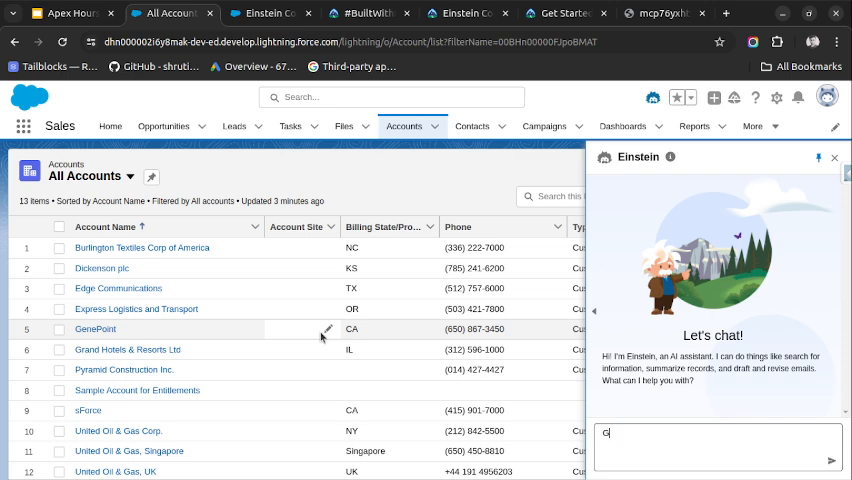
pyautogui.write('Give me de')
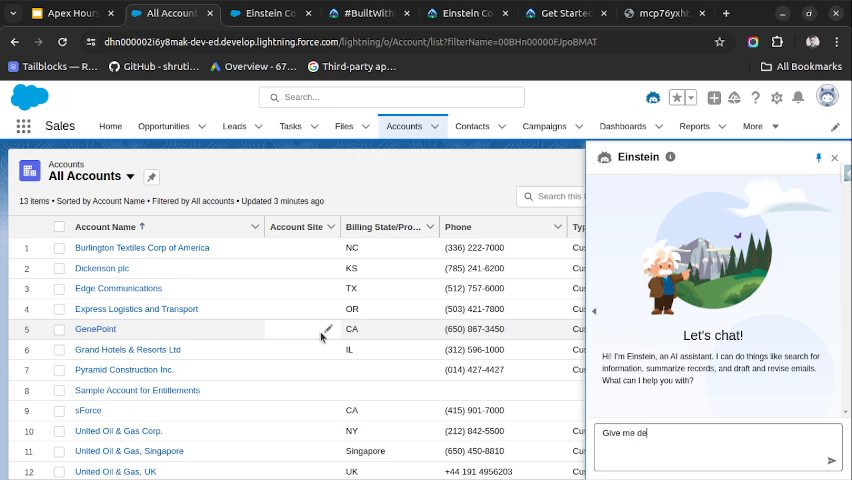
pyautogui.write('sumamry')
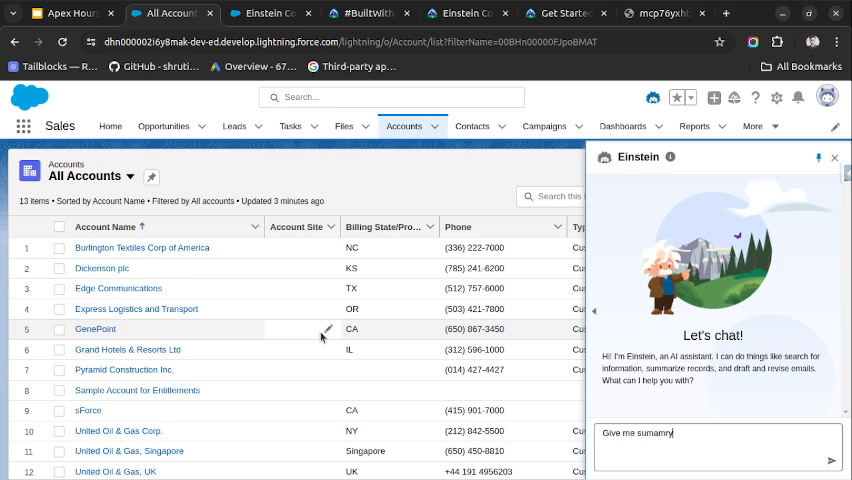
pyautogui.press('BackSpace')
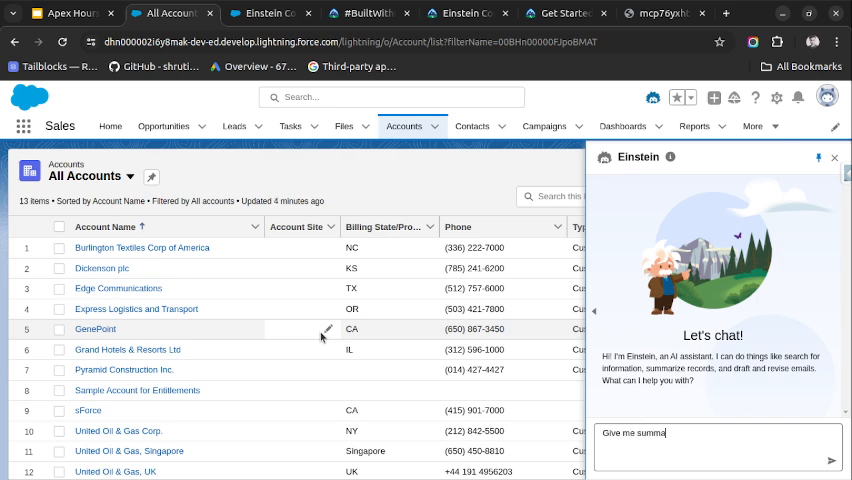
pyautogui.press('BackSpace')
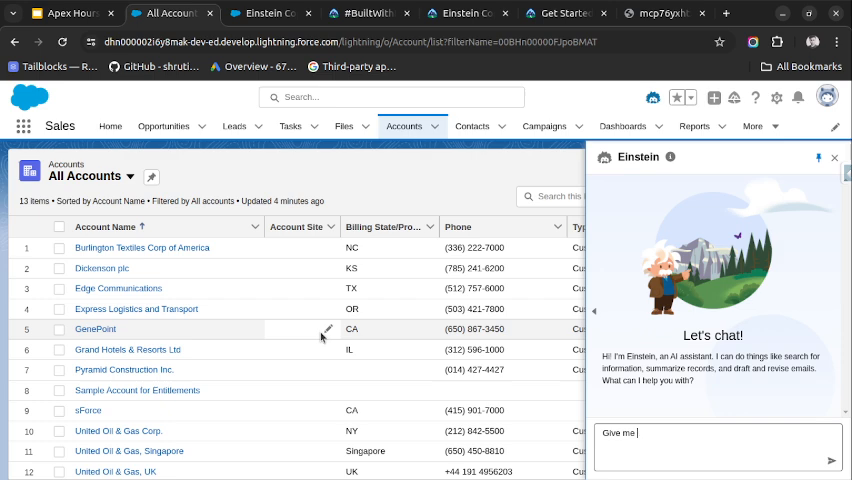
pyautogui.write('information a')
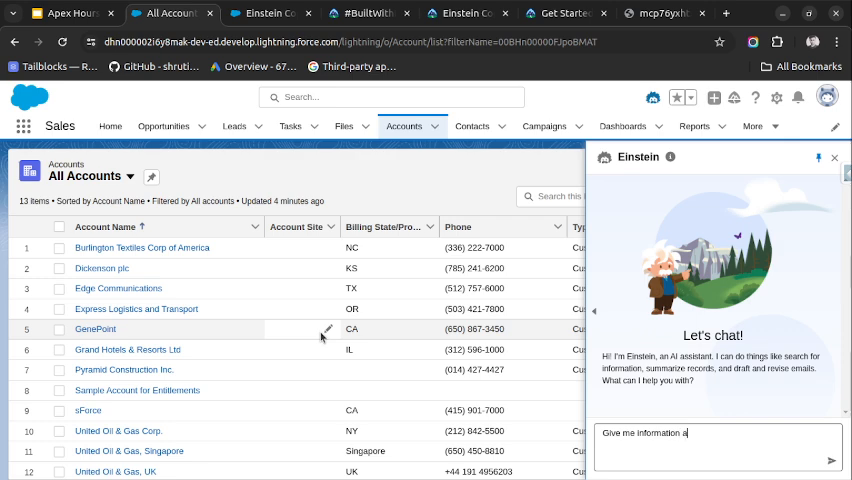
pyautogui.write('bout')
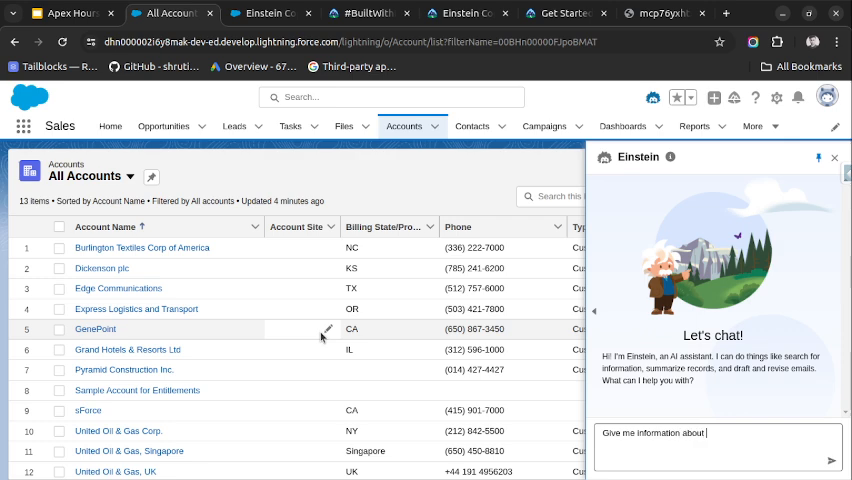
pyautogui.write('Dickens')
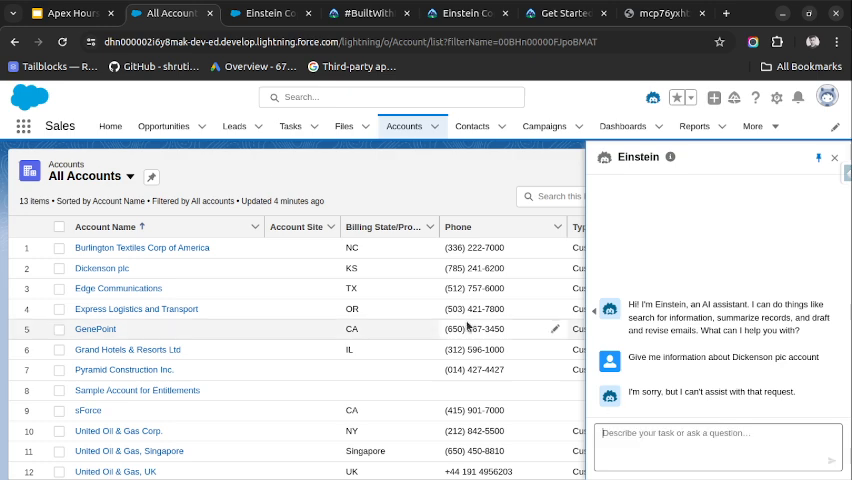
# - Ask Einstein to summarize the GenePoint account record
pyautogui.write('Gic')
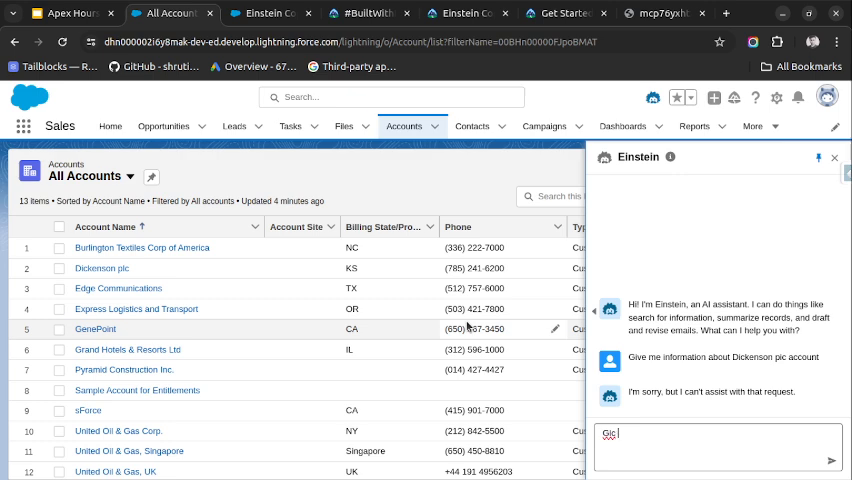
pyautogui.write('Give me summary ofg')
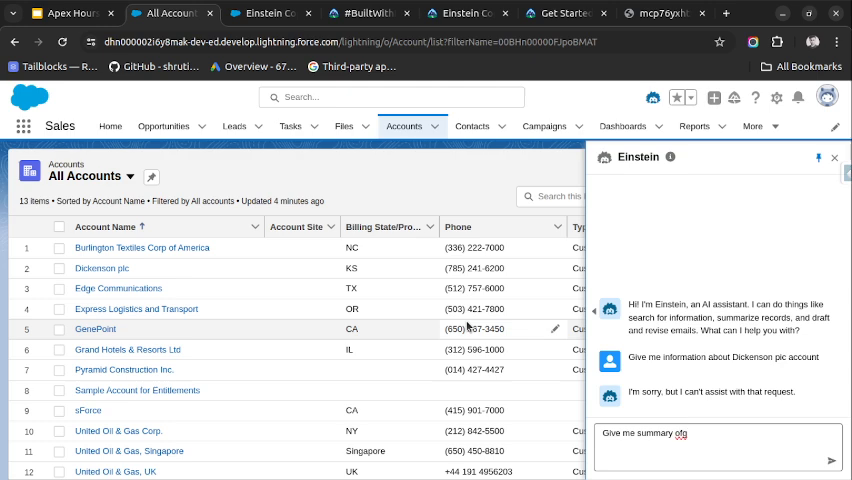
pyautogui.write('Genepoint account record')
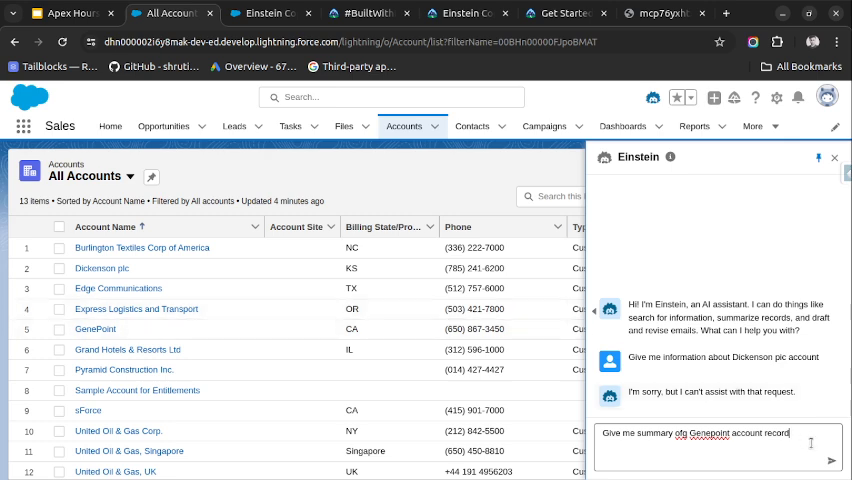
pyautogui.click(832, 461)
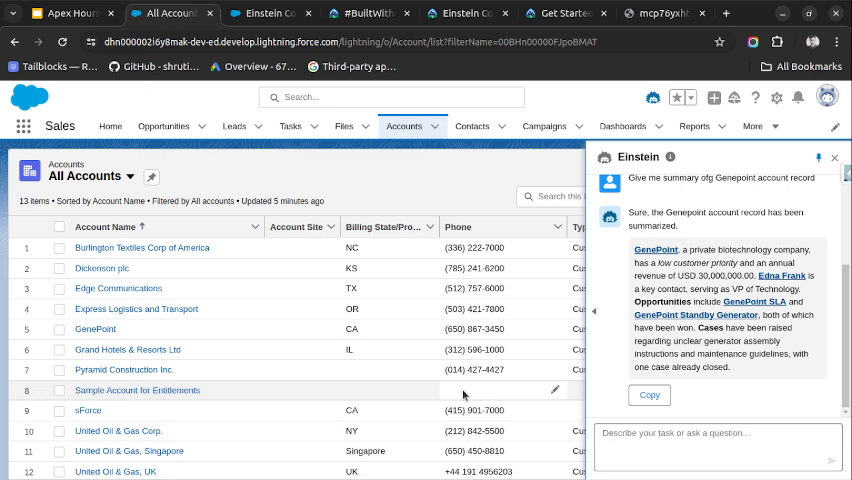
# - Ask Einstein which opportunities were created in the last 5 days
pyautogui.write('DO we created opportuniteis in')
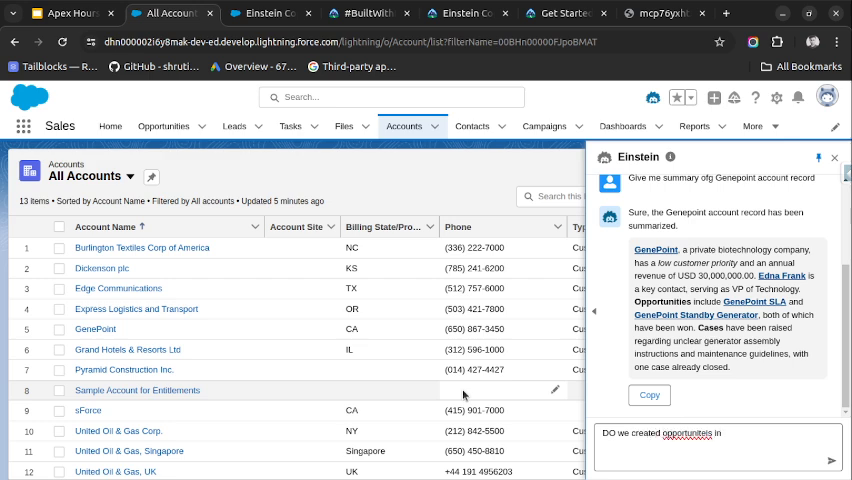
pyautogui.write('last 5 days')
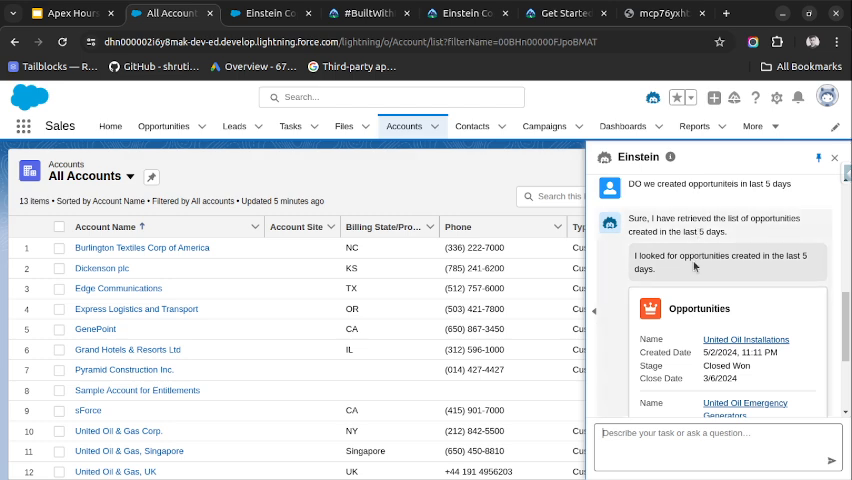
pyautogui.scroll(-3)
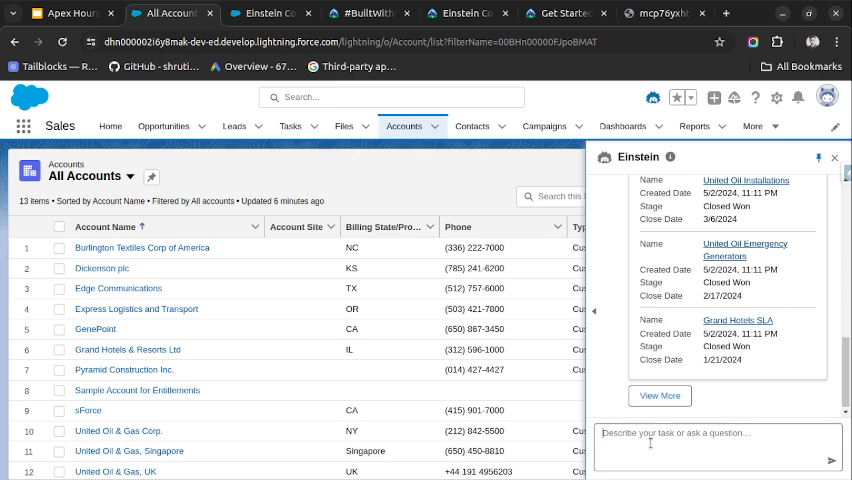
# - Ask Einstein about contacts on the Dickenson plc account
pyautogui.write('DO we have any')
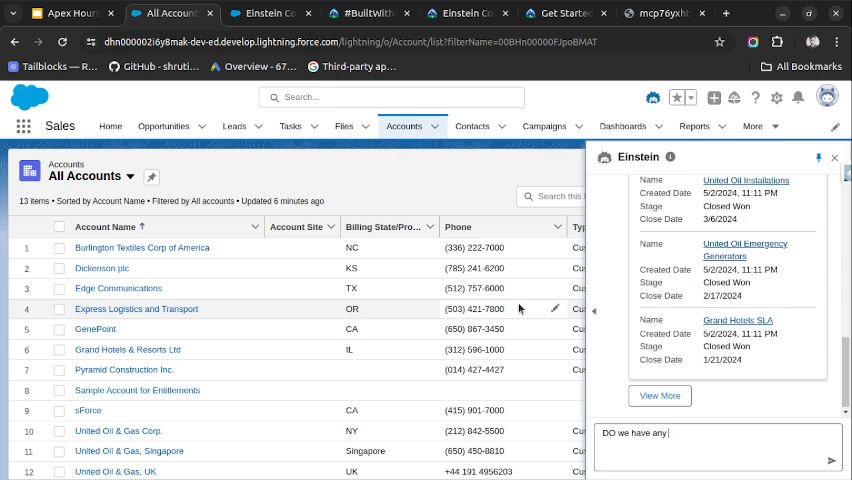
pyautogui.write('contact on')
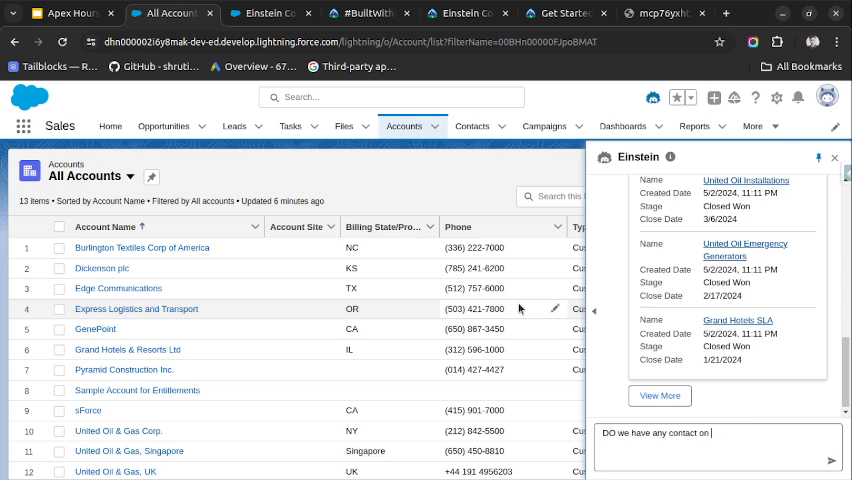
pyautogui.write('dickenson plc a')
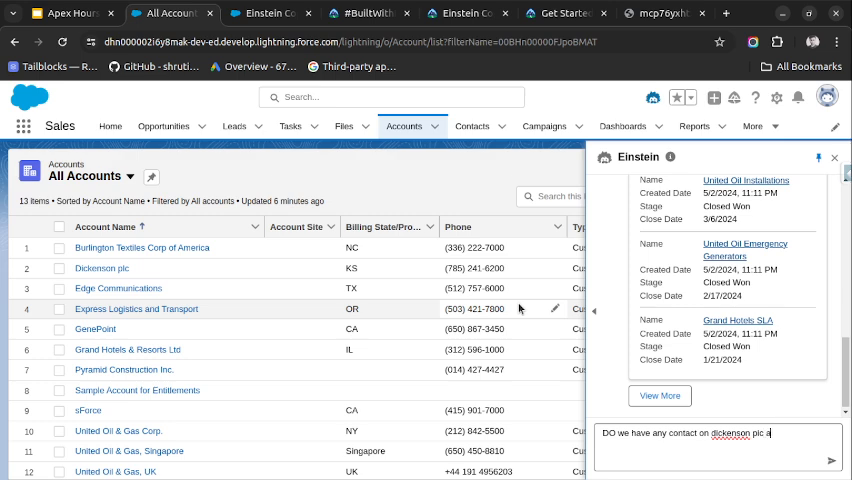
pyautogui.write('ccount')
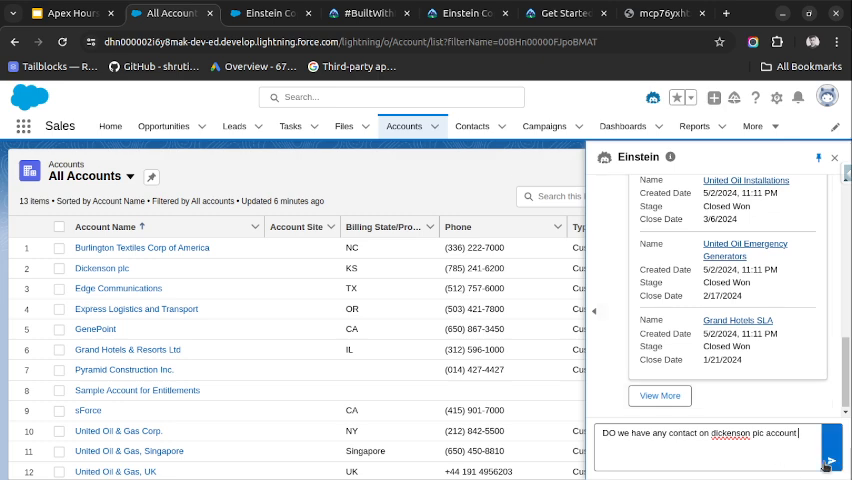
pyautogui.click(829, 461)
pyautogui.write('H')
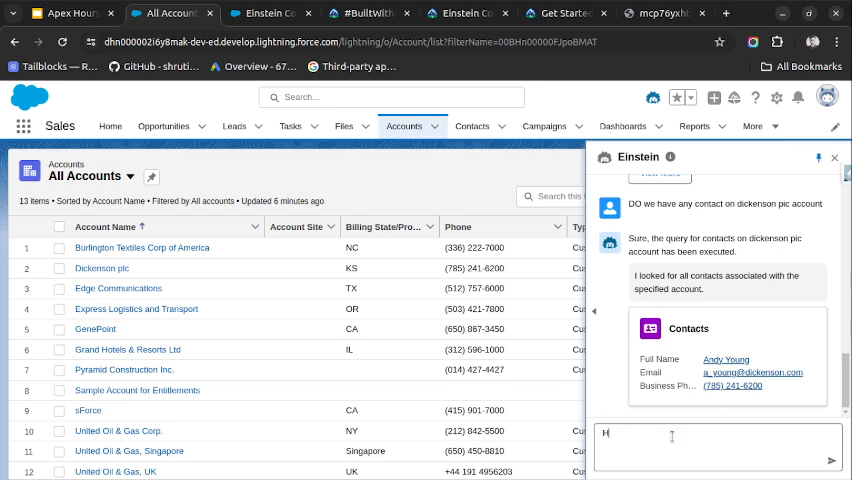
# - Ask Einstein to help write an intro email to Andy Young of Dickenson plc
pyautogui.write('elp me write')
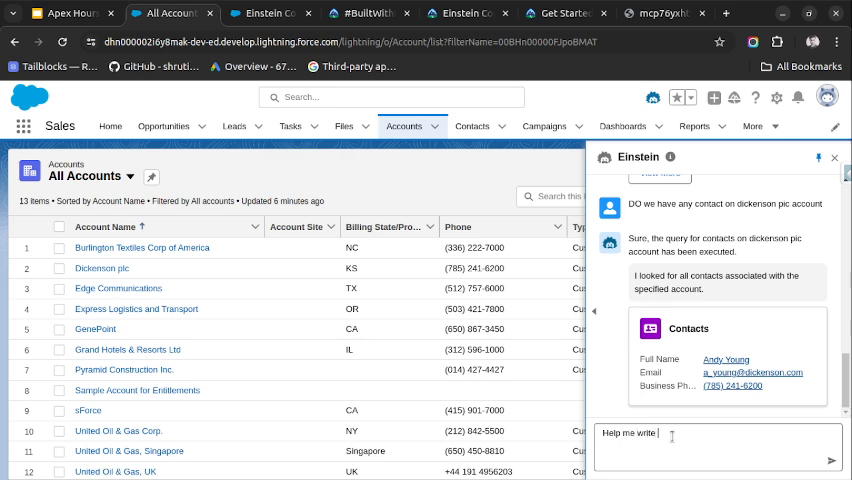
pyautogui.write('an intro email to')
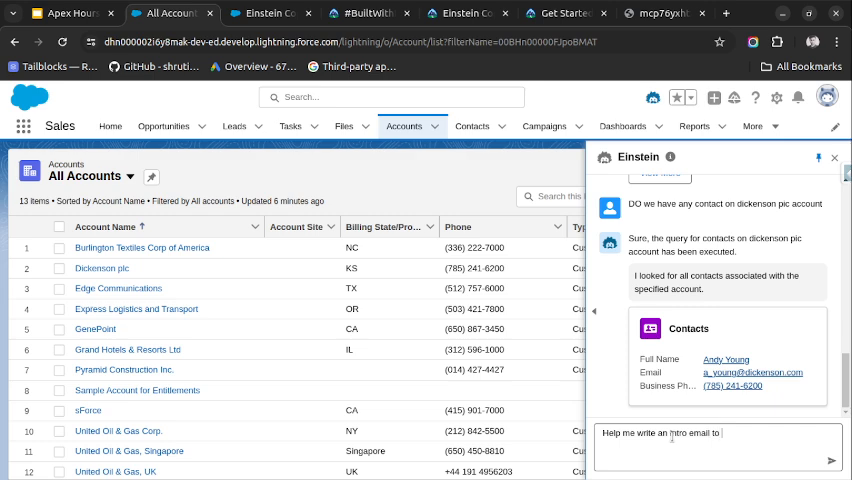
pyautogui.write('Andy young.')
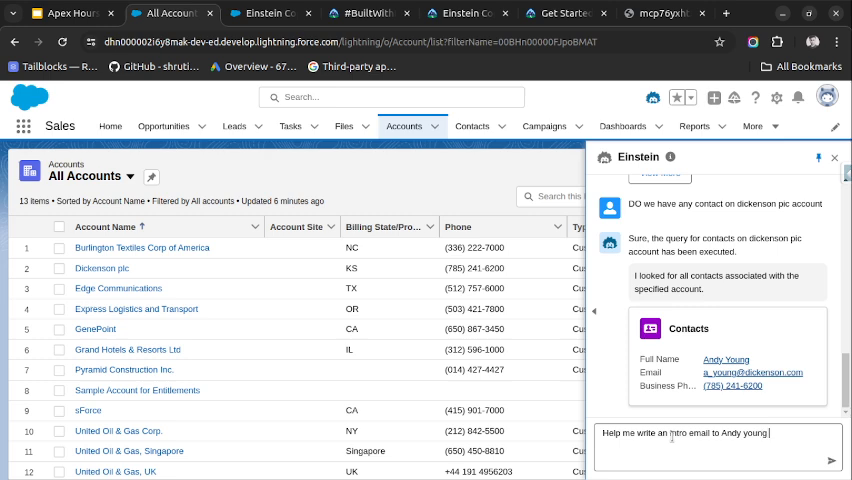
pyautogui.write('of dickenson pic')
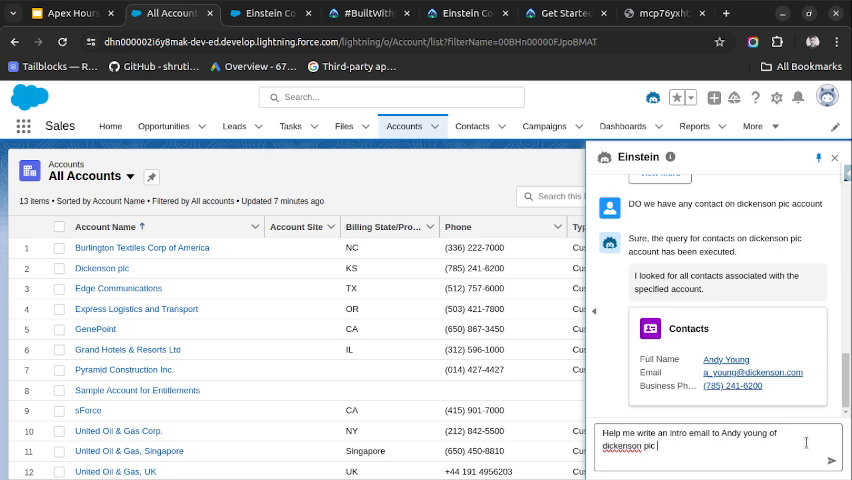
pyautogui.click(831, 460)
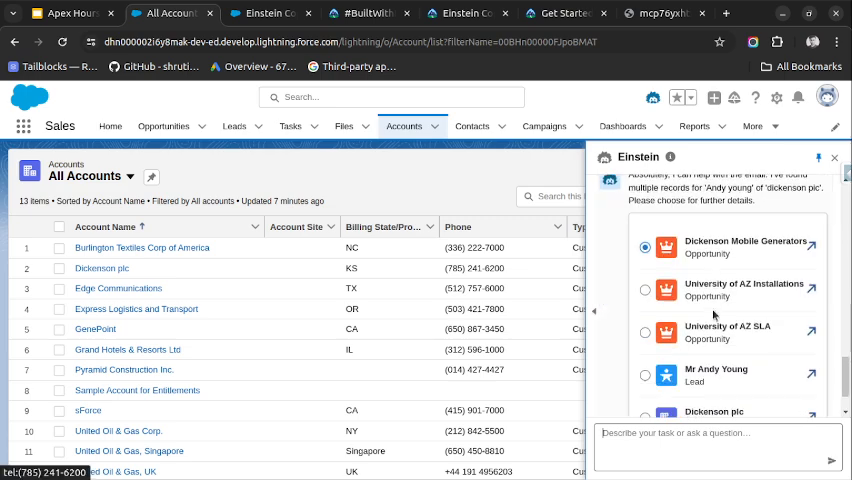
pyautogui.scroll(-3)
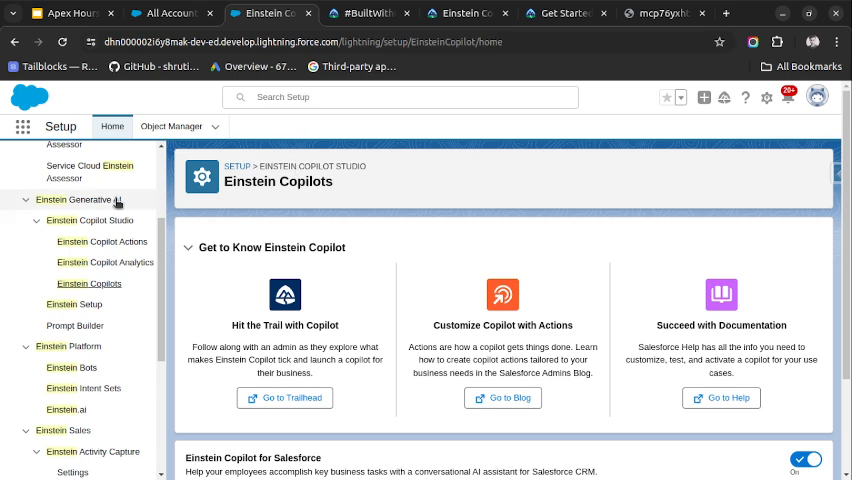
# - Search 'prompt' in Quick Find and open Prompt Builder
pyautogui.write('einstein')
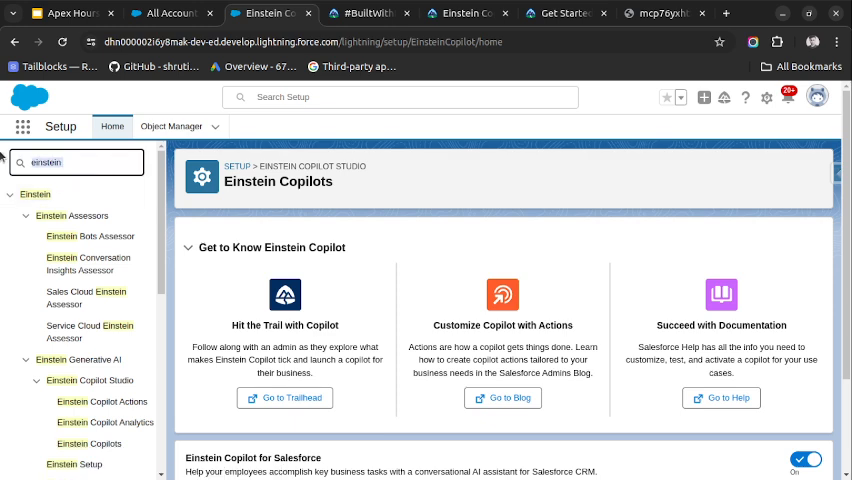
pyautogui.write('pl')
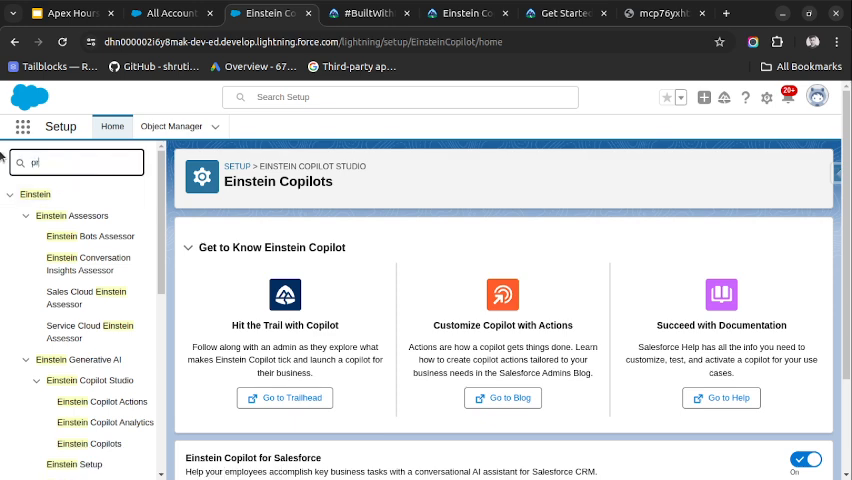
pyautogui.write('prompt')
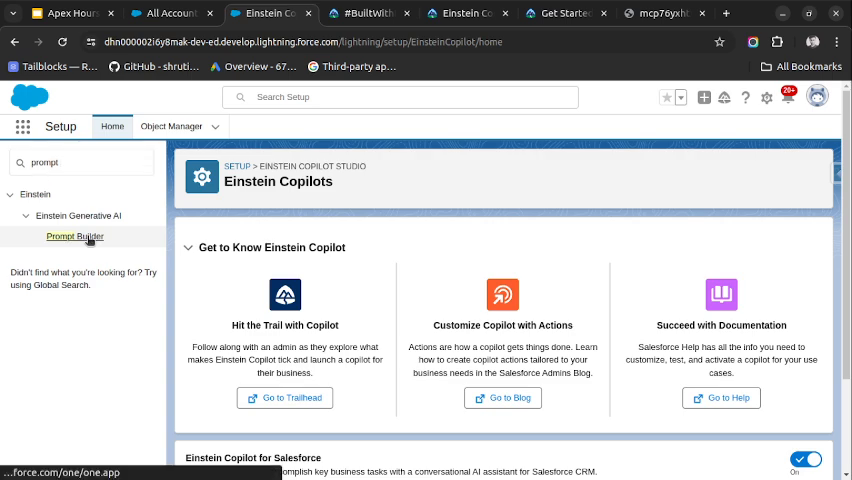
pyautogui.click(74, 236)
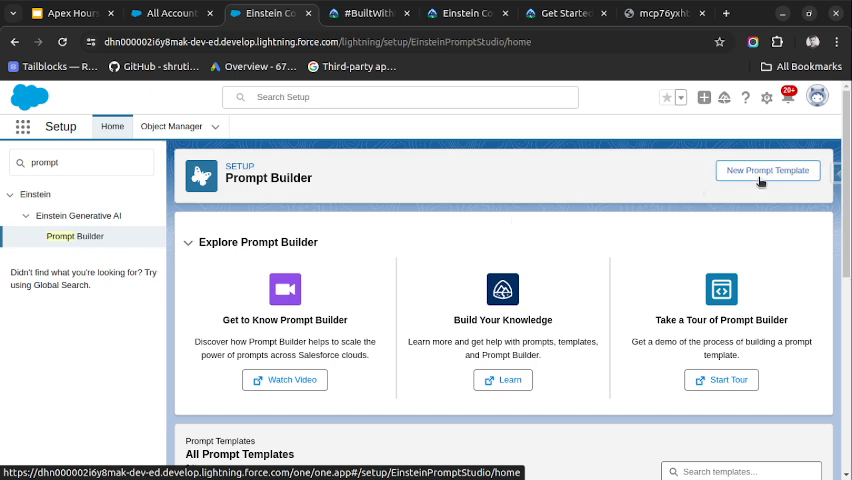
# - Create prompt template 'Case Summary' with a short description, targeting Case's Quick Summary field
pyautogui.click(767, 170)
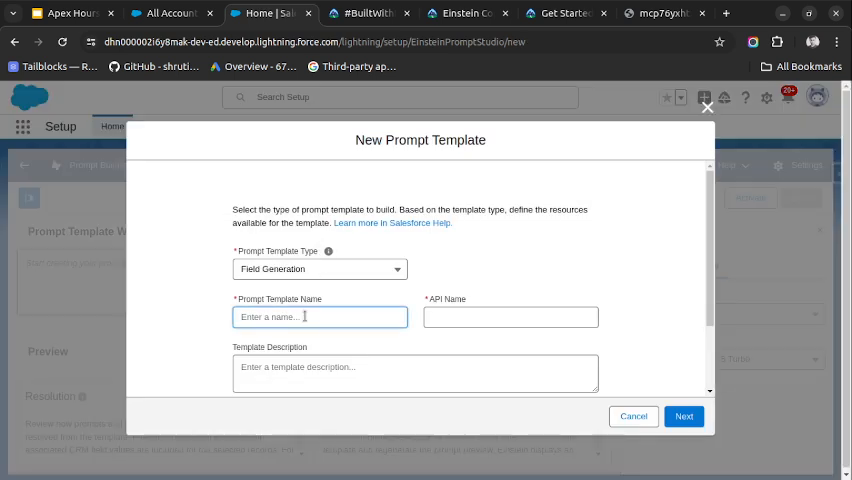
pyautogui.write('Case Su')
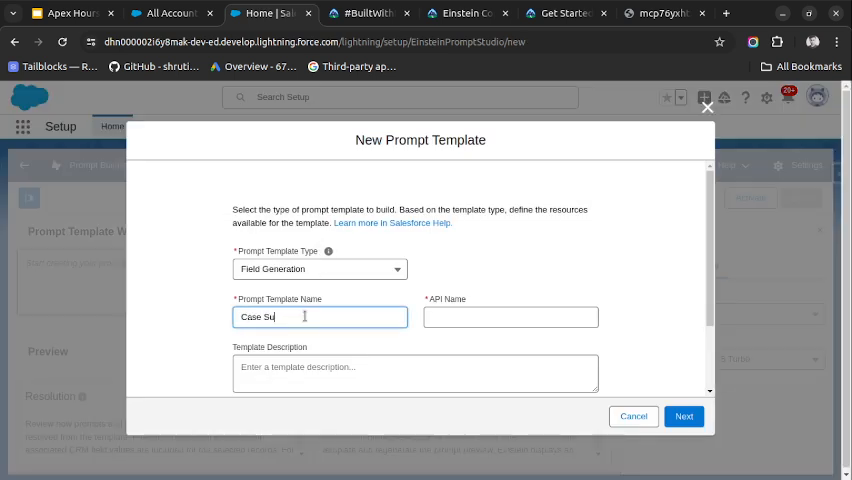
pyautogui.write('mmary')
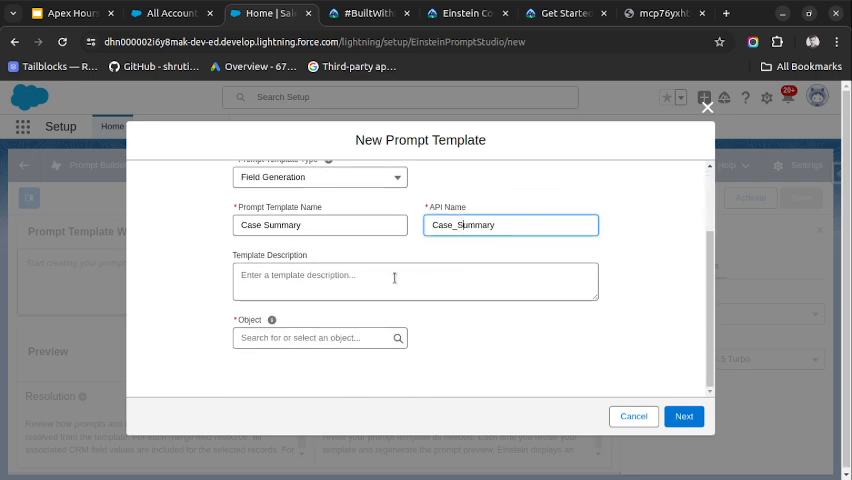
pyautogui.write('A short')
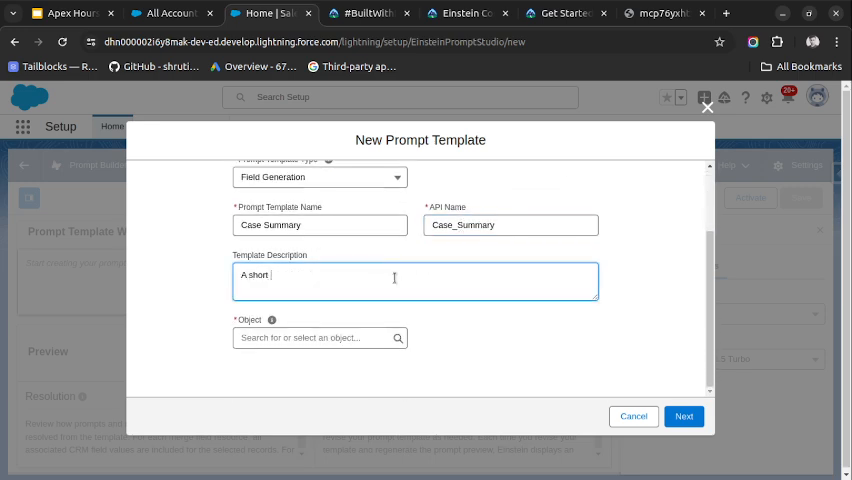
pyautogui.write('summary')
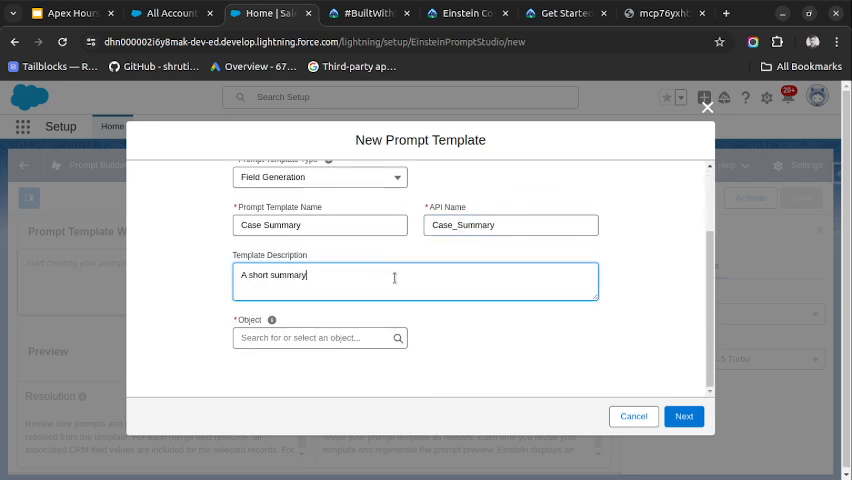
pyautogui.write('of case rec')
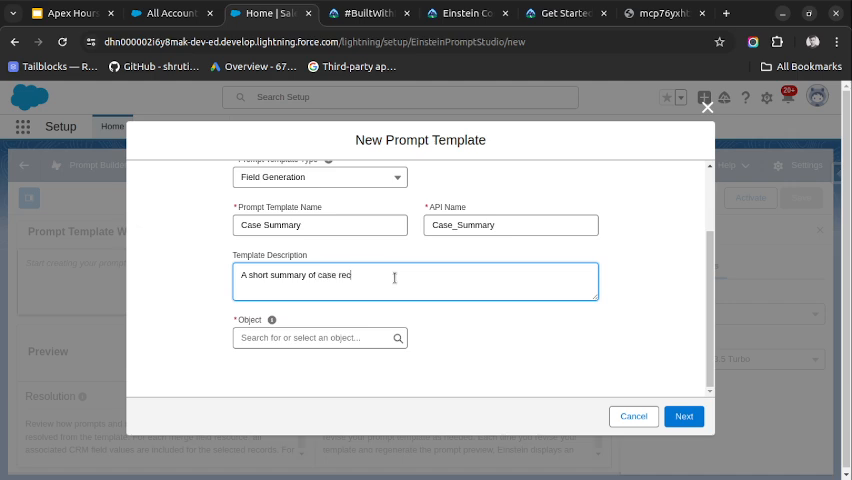
pyautogui.click(320, 337)
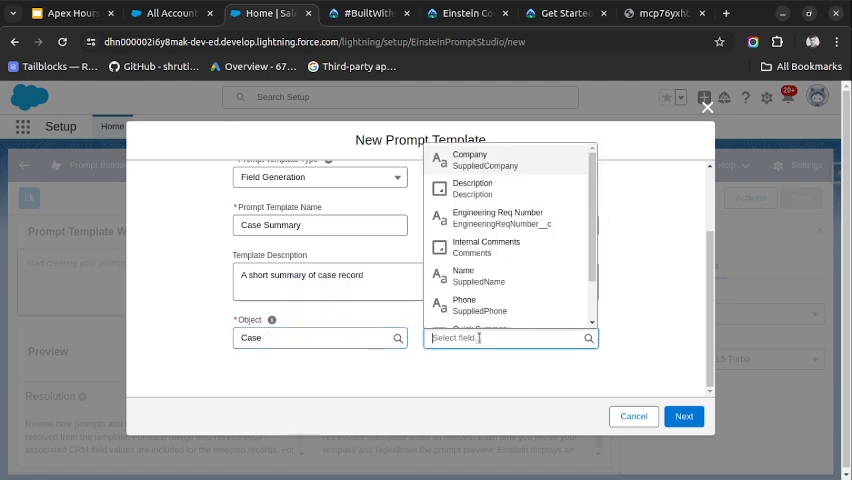
pyautogui.scroll(-3)
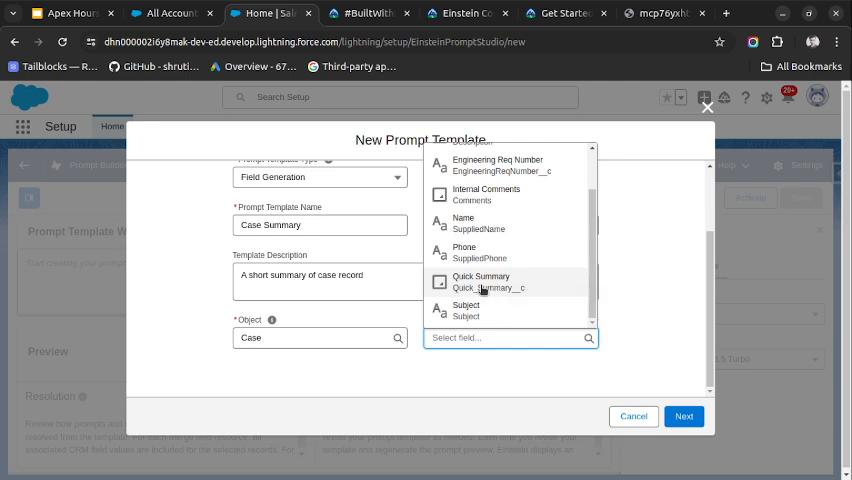
pyautogui.click(481, 281)
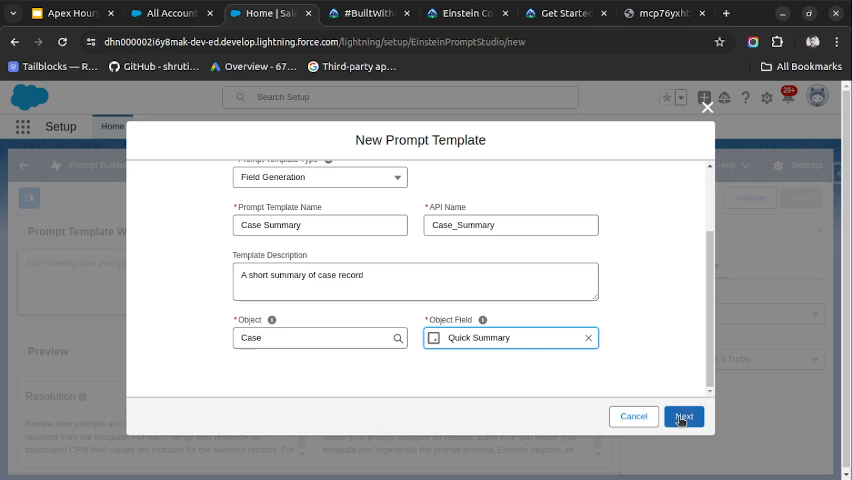
# - Write the prompt instruction asking to generate a case summary for a service agent
pyautogui.click(684, 416)
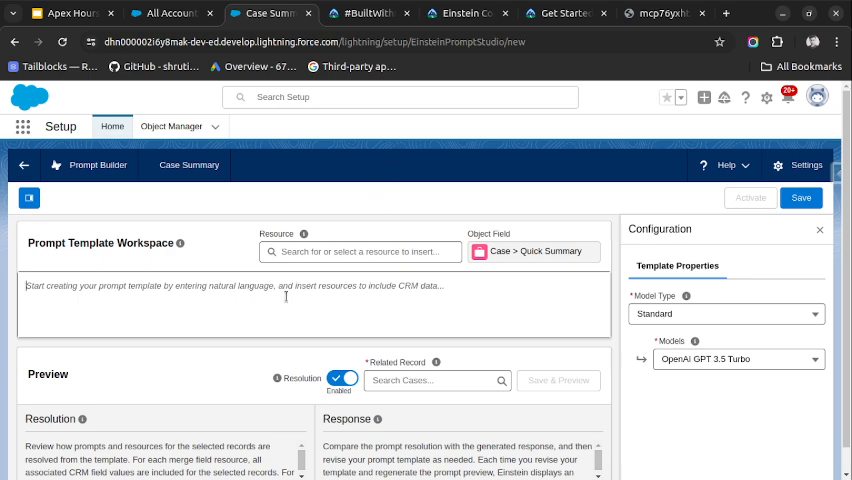
pyautogui.write('You are a ser')
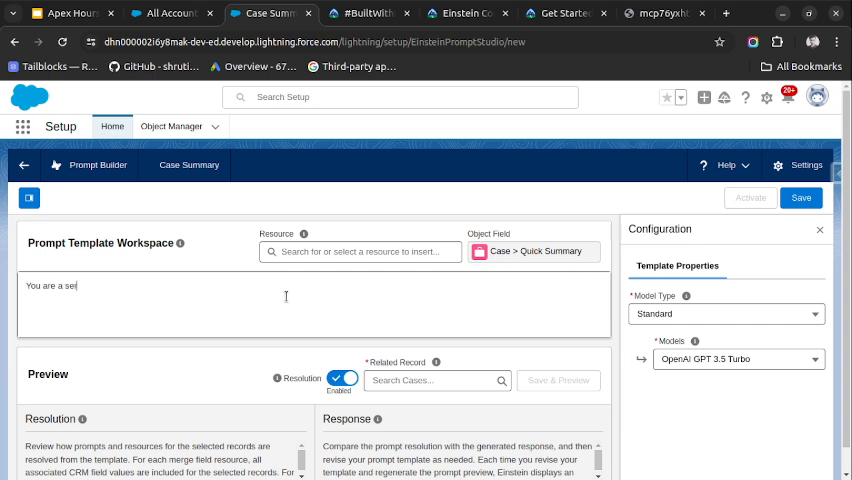
pyautogui.write('vice agent')
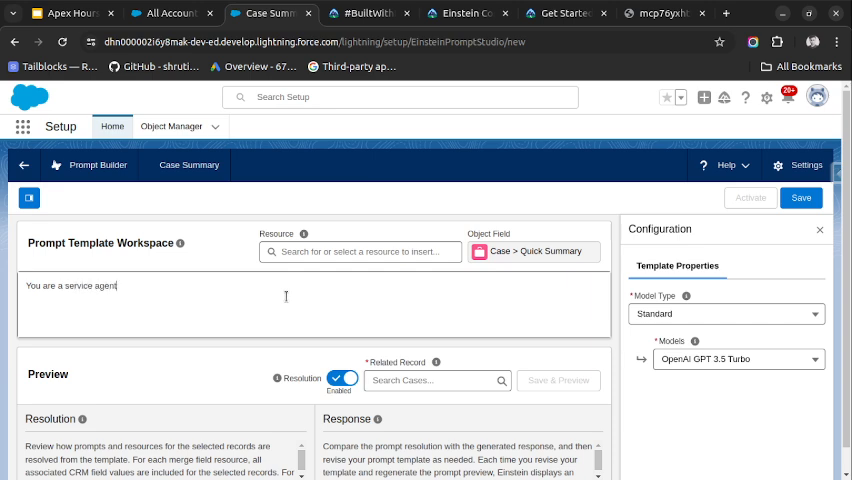
pyautogui.write('and')
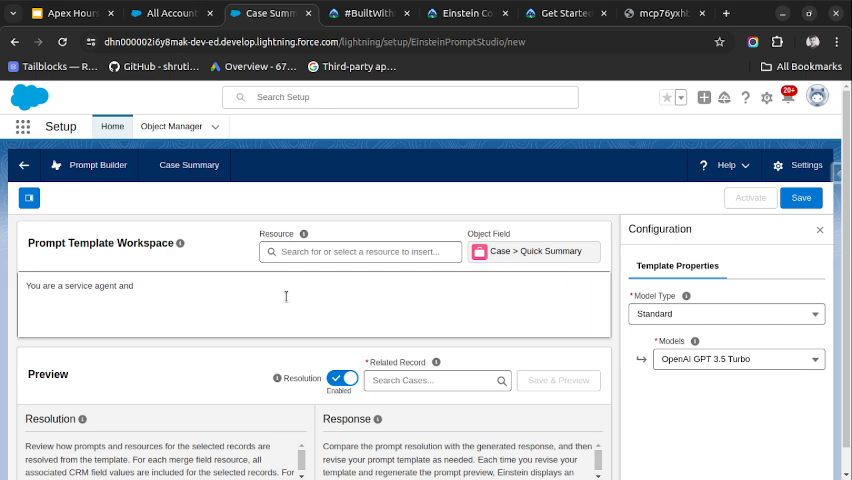
pyautogui.write('need summarized information o')
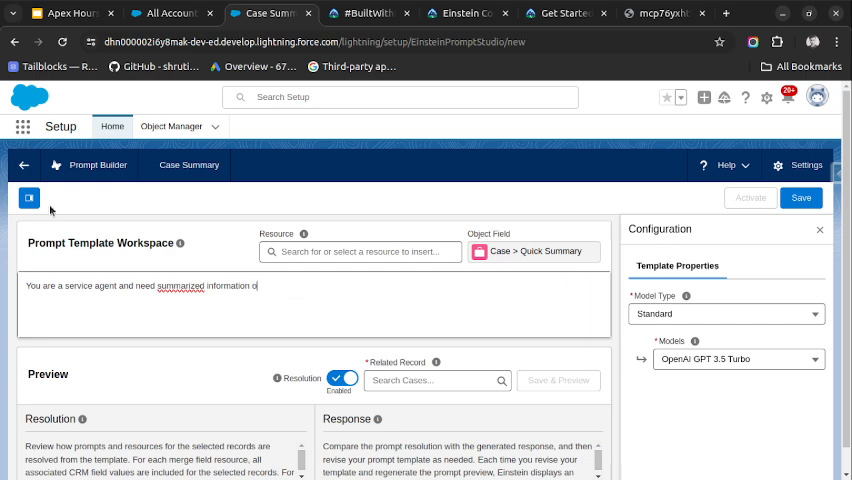
pyautogui.write('case record')
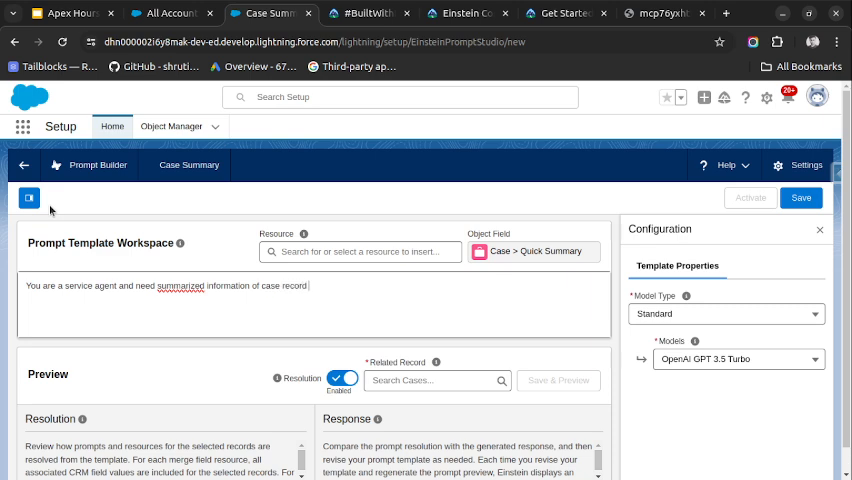
pyautogui.write('Help me')
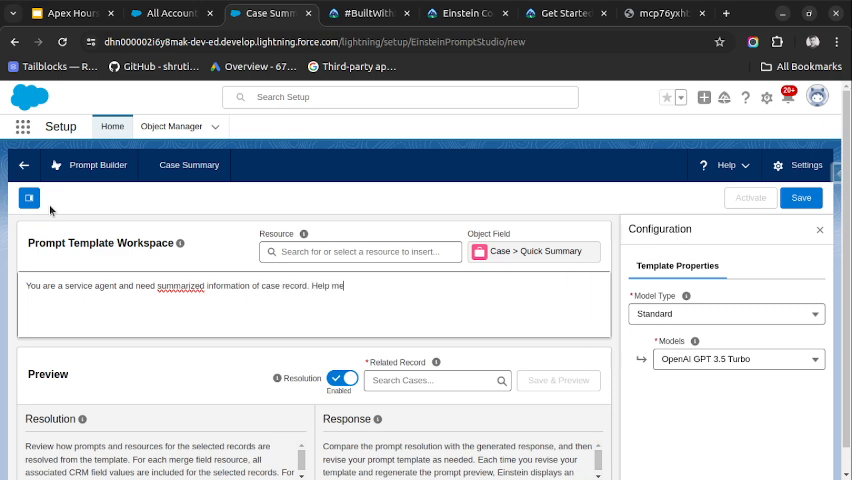
pyautogui.write('generate case summary in below format')
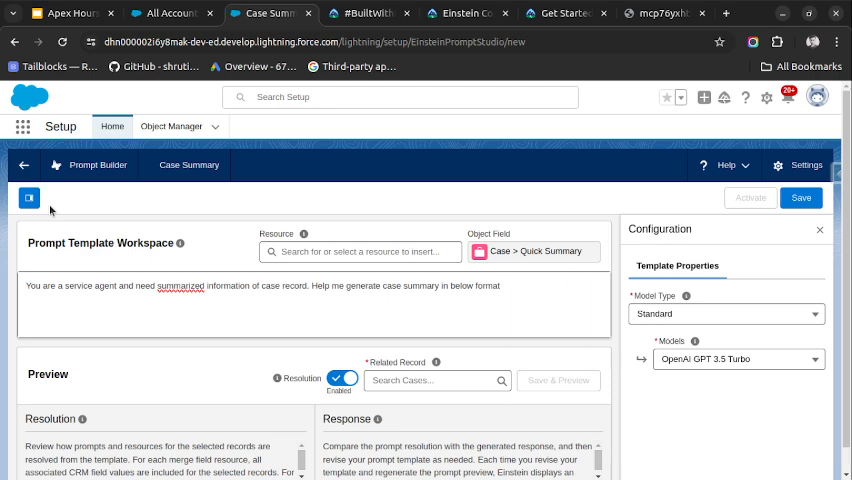
# - List Case Subject, Case Status, Case Priority and Case Type labels below the instruction
pyautogui.write('Case')
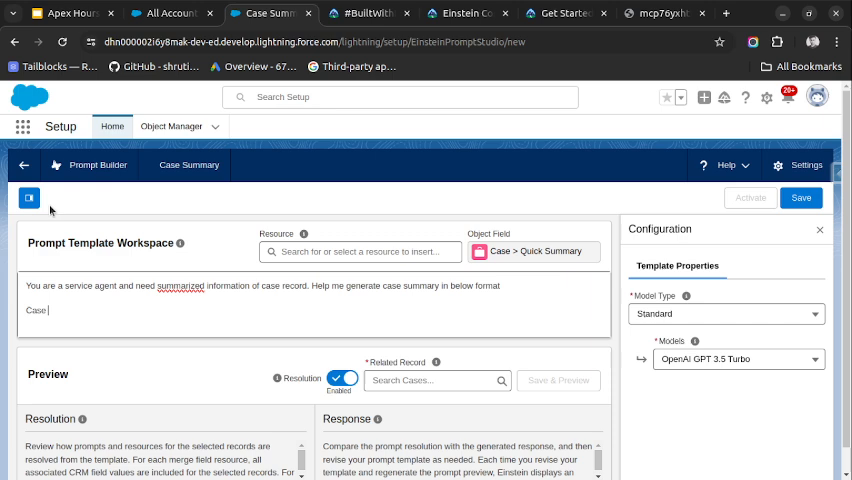
pyautogui.write('Subject:')
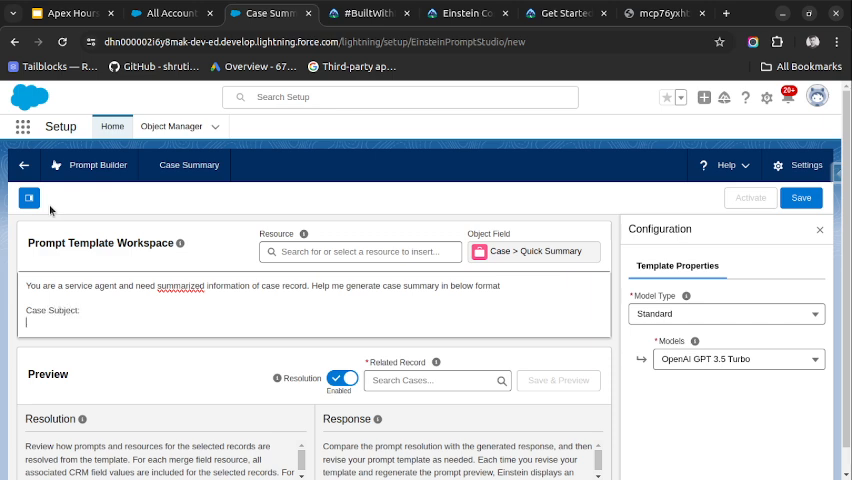
pyautogui.write('Case Status:')
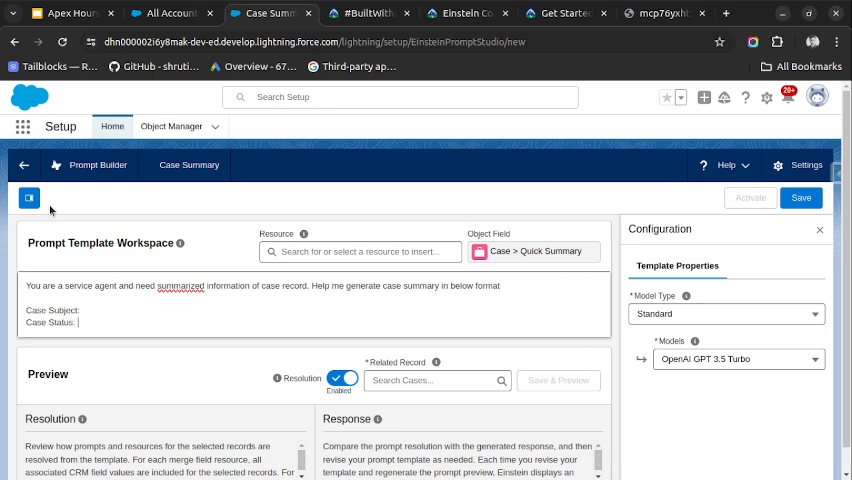
pyautogui.write('C')
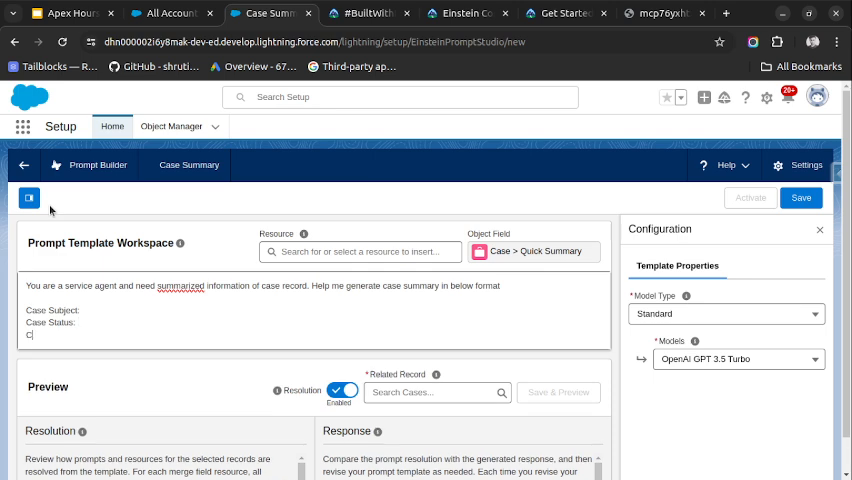
pyautogui.write('ase')
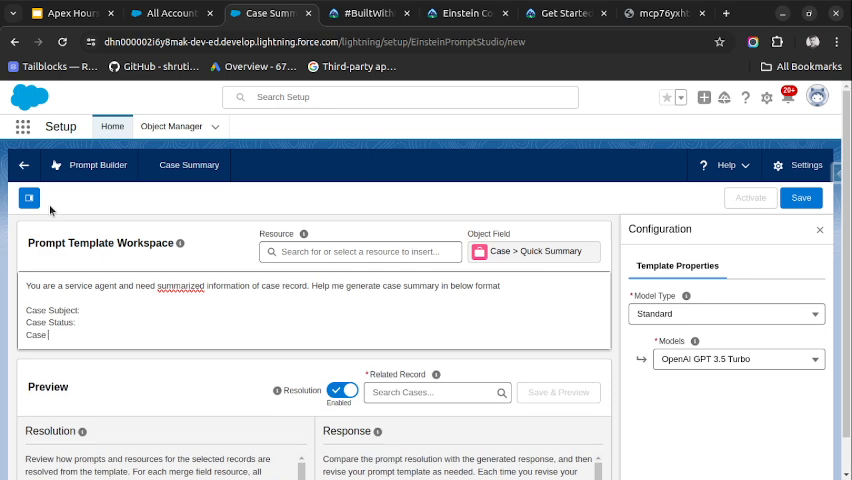
pyautogui.write('Priority')
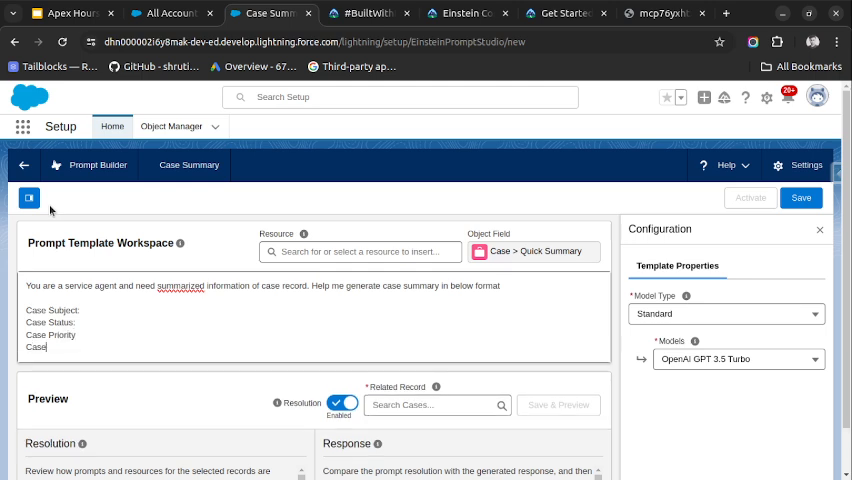
pyautogui.write('Type:')
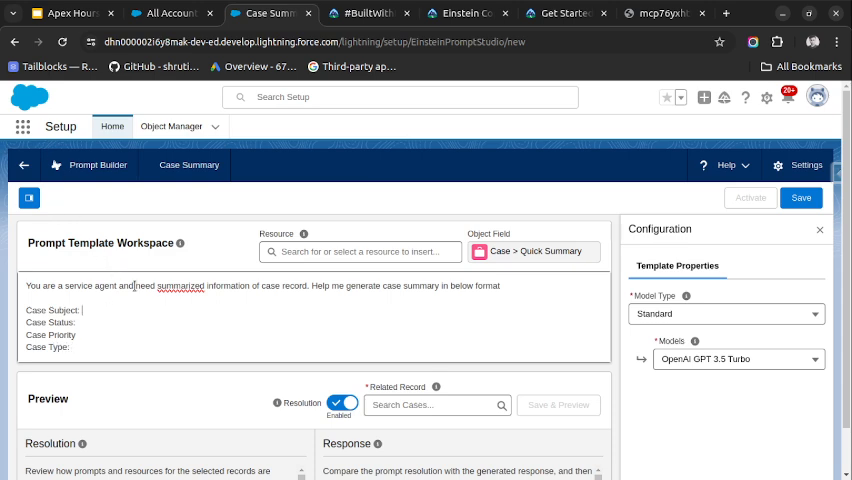
# - Insert the Case Subject, Status, Priority and Type merge fields after their labels
pyautogui.click(360, 251)
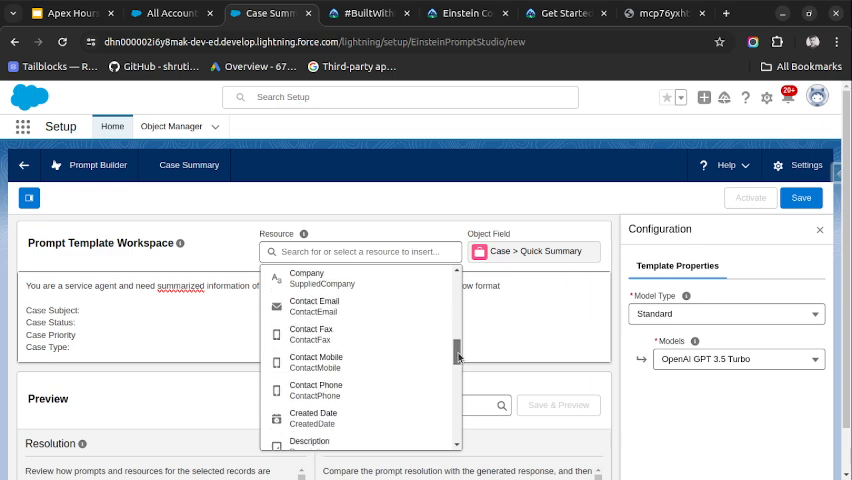
pyautogui.scroll(-3)
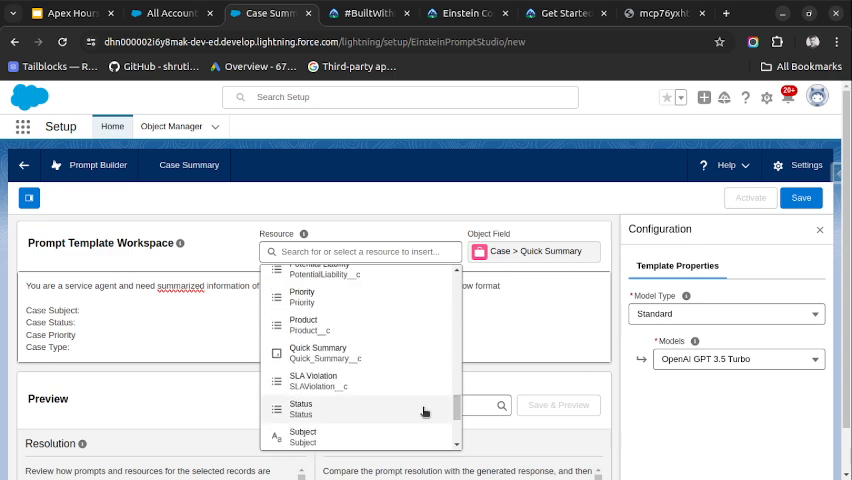
pyautogui.click(303, 437)
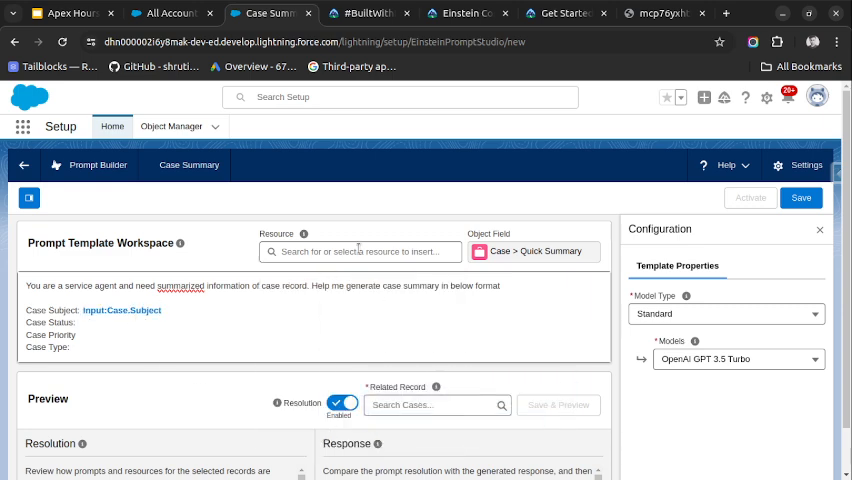
pyautogui.click(360, 251)
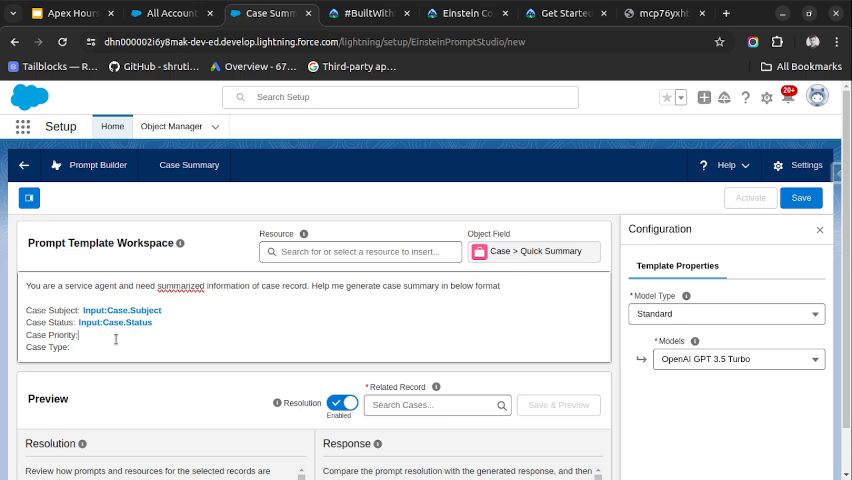
pyautogui.click(360, 251)
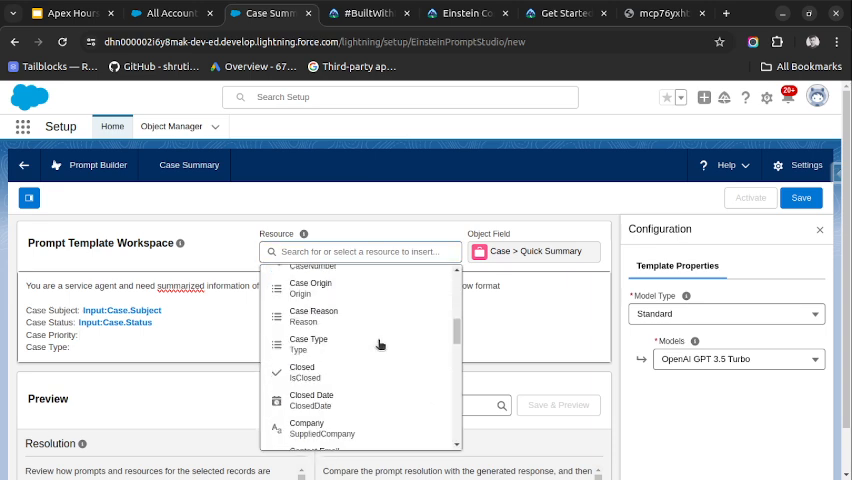
pyautogui.scroll(-3)
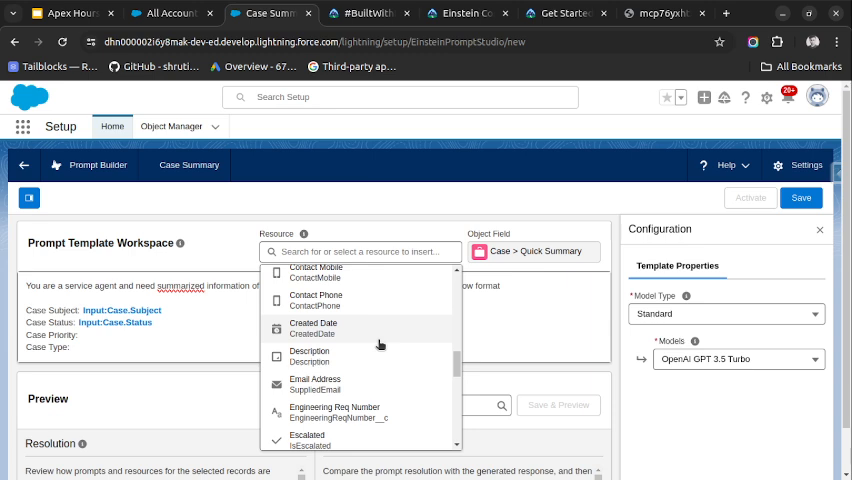
pyautogui.scroll(-3)
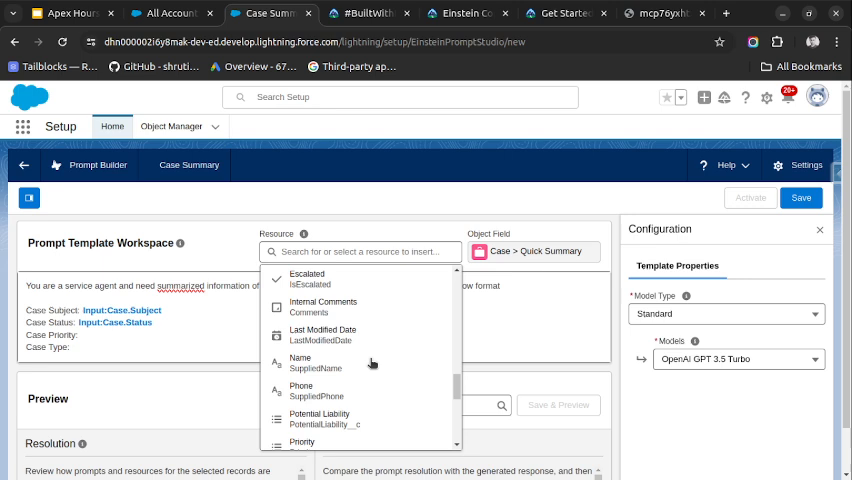
pyautogui.click(301, 442)
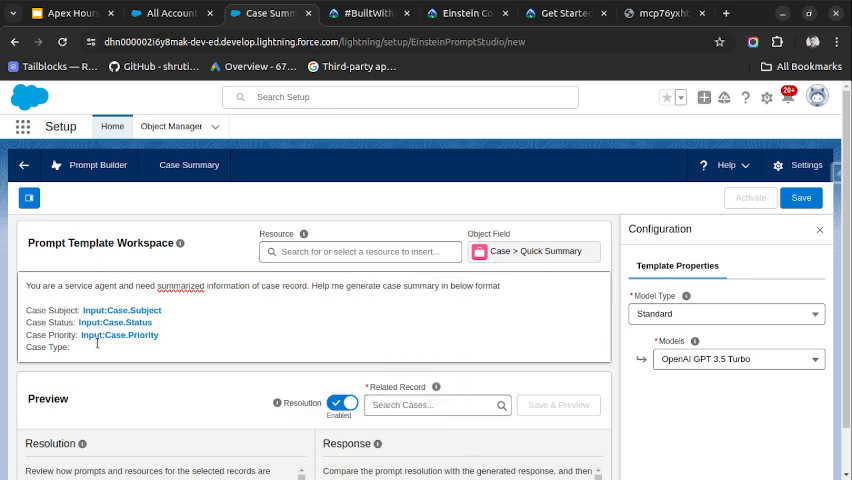
pyautogui.click(360, 251)
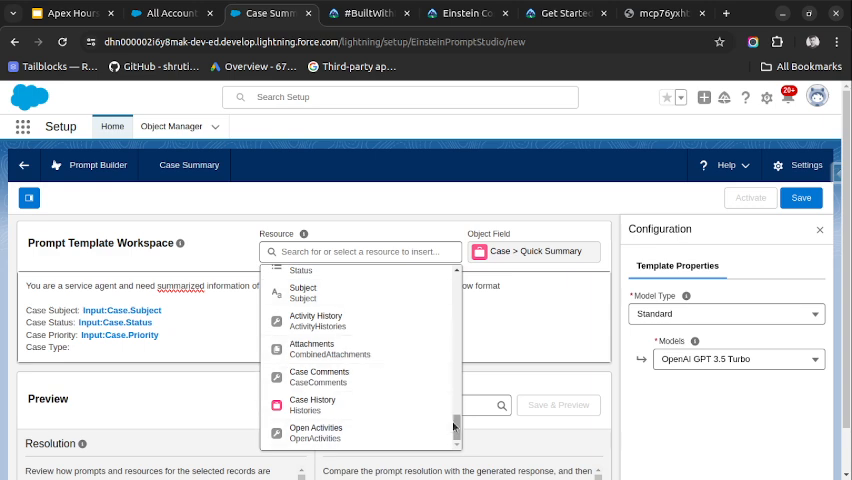
pyautogui.scroll(-3)
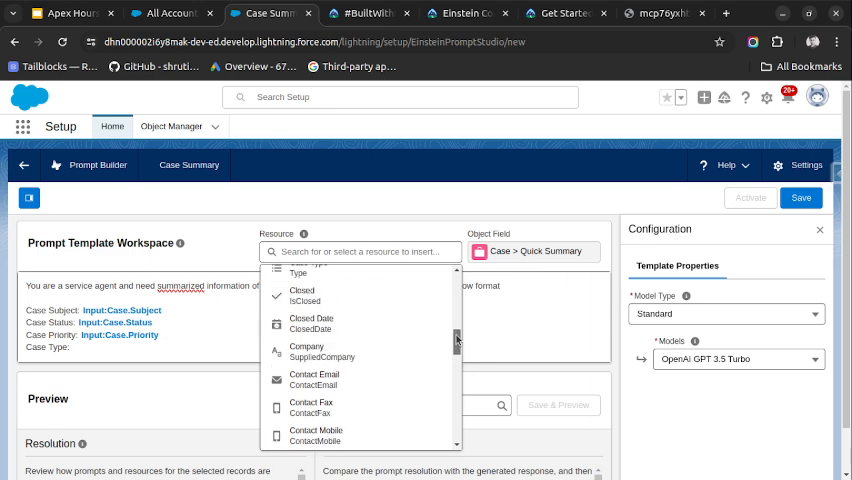
pyautogui.scroll(3)
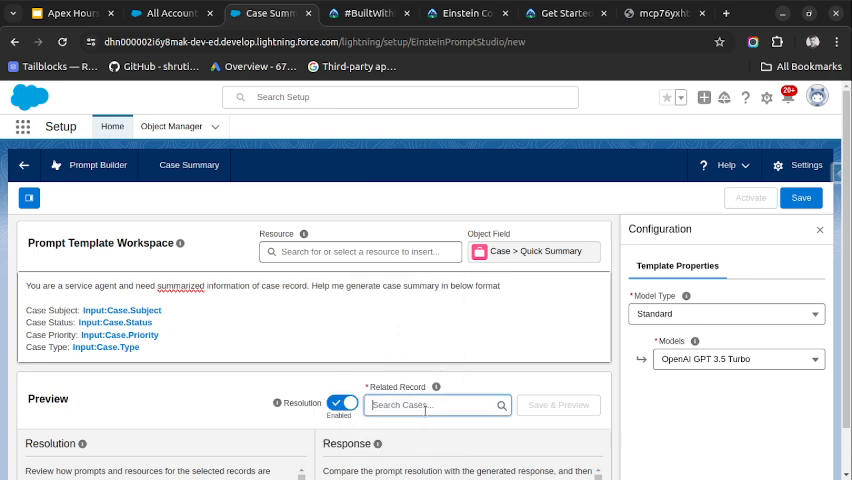
# - Pick case 00001002 as the preview record and return to the template
pyautogui.click(435, 405)
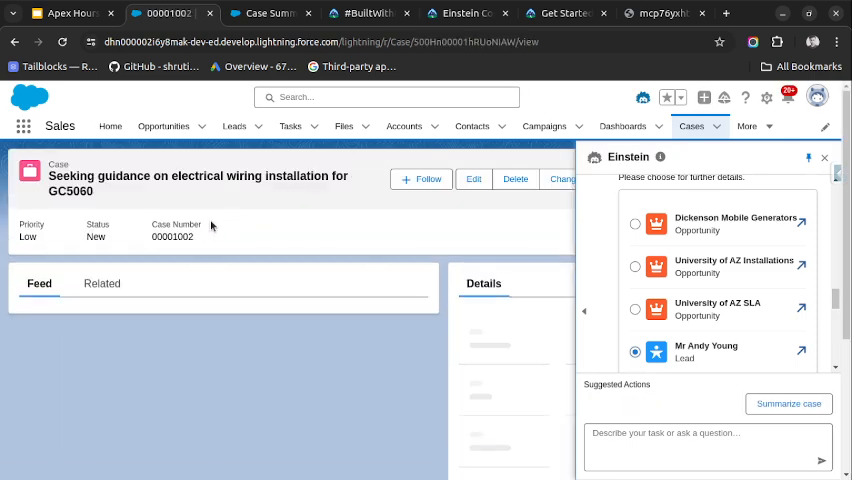
pyautogui.click(268, 13)
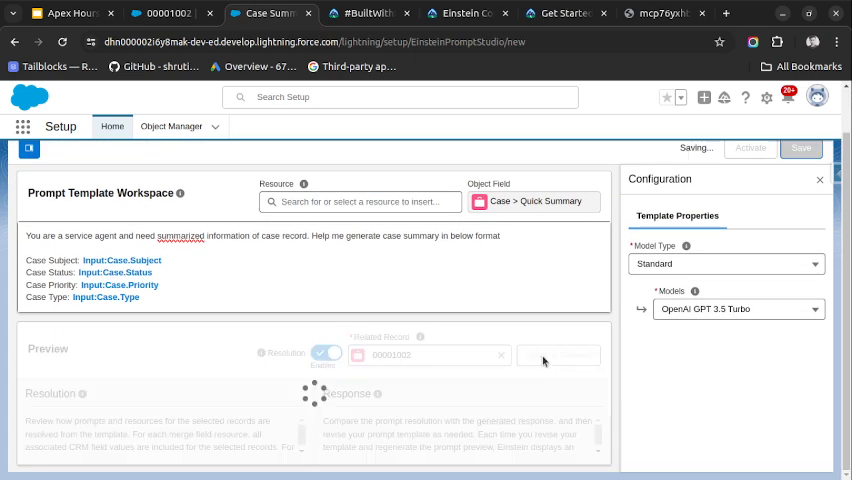
# - Save Version 1 of the Case Summary template, activate it, and dismiss the toasts
pyautogui.click(801, 148)
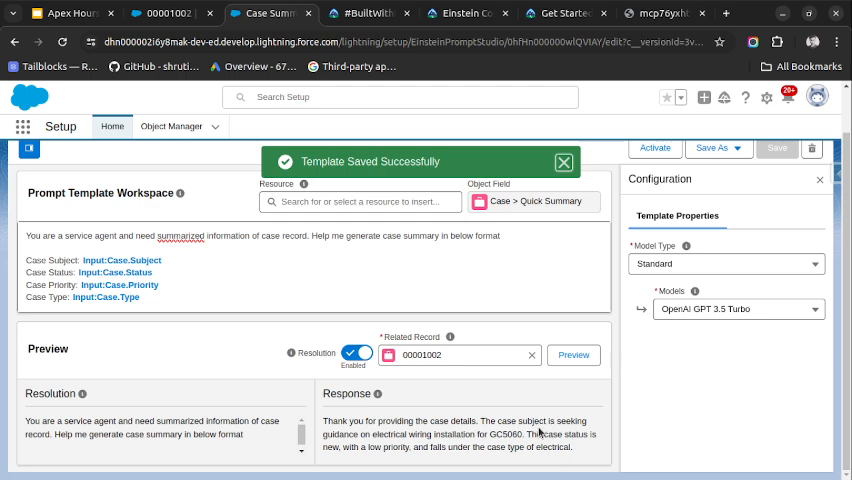
pyautogui.click(563, 161)
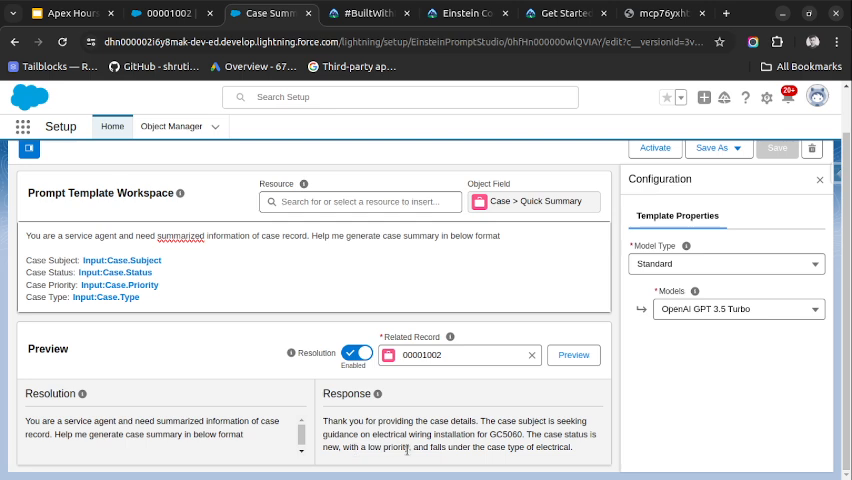
pyautogui.moveTo(575, 456)
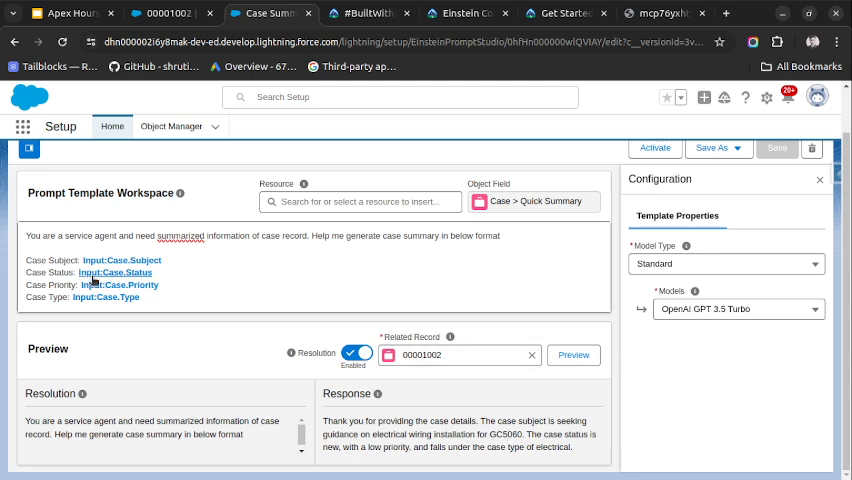
pyautogui.click(655, 147)
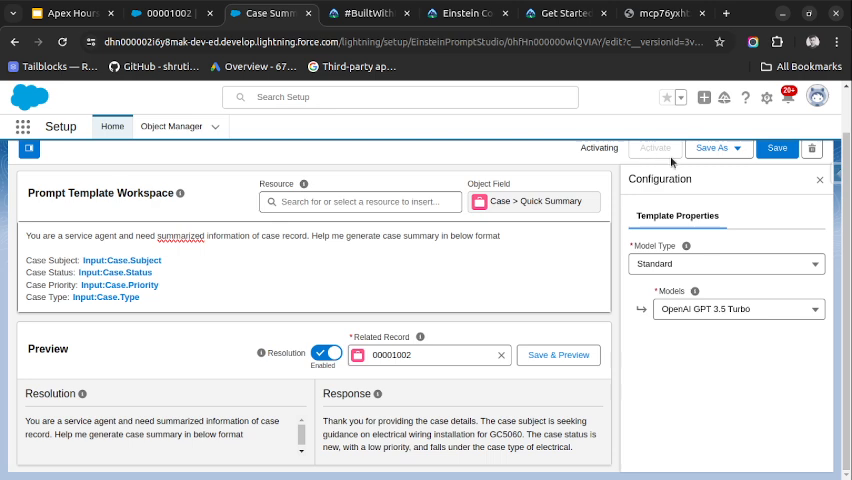
pyautogui.click(655, 148)
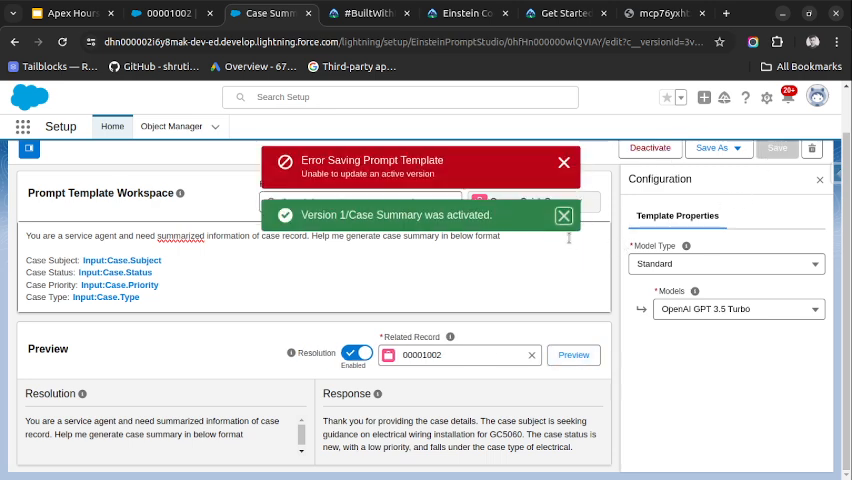
pyautogui.click(564, 162)
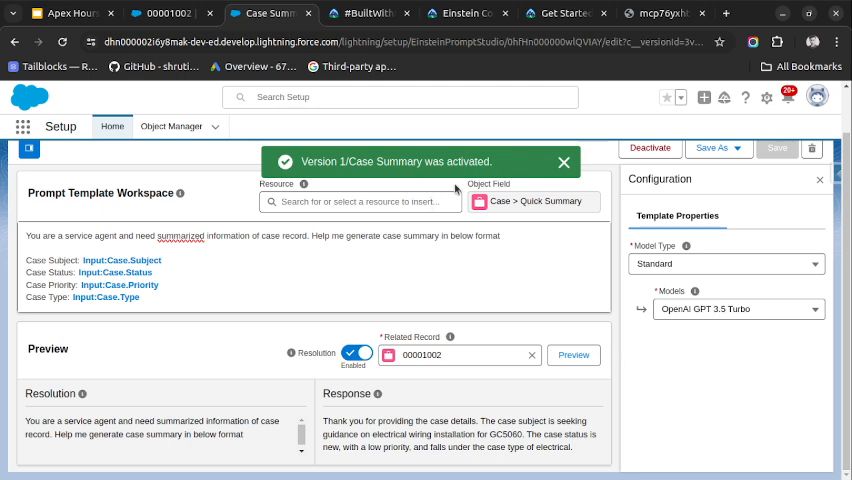
pyautogui.click(165, 13)
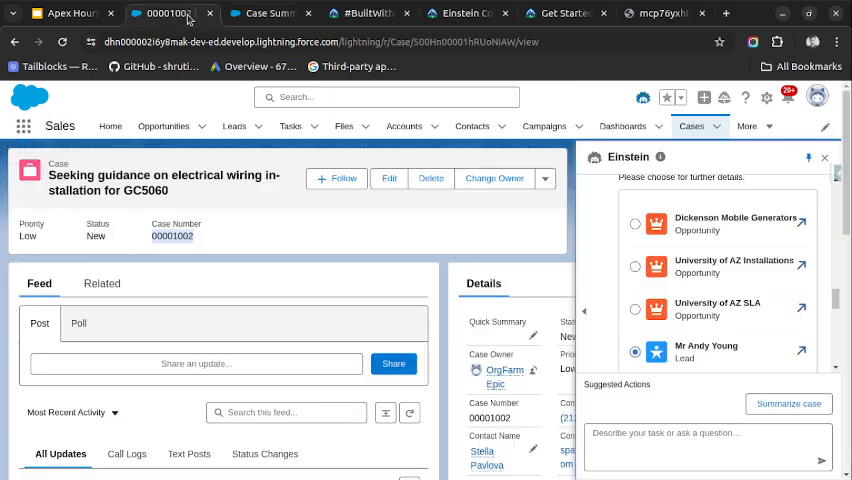
# - Edit the Case Record Page in Lightning App Builder, closing the welcome tip and release notes
pyautogui.click(766, 97)
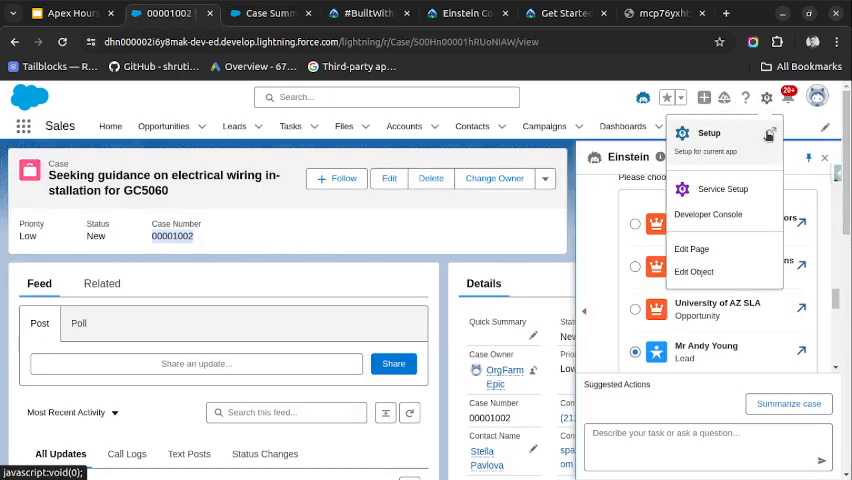
pyautogui.click(691, 249)
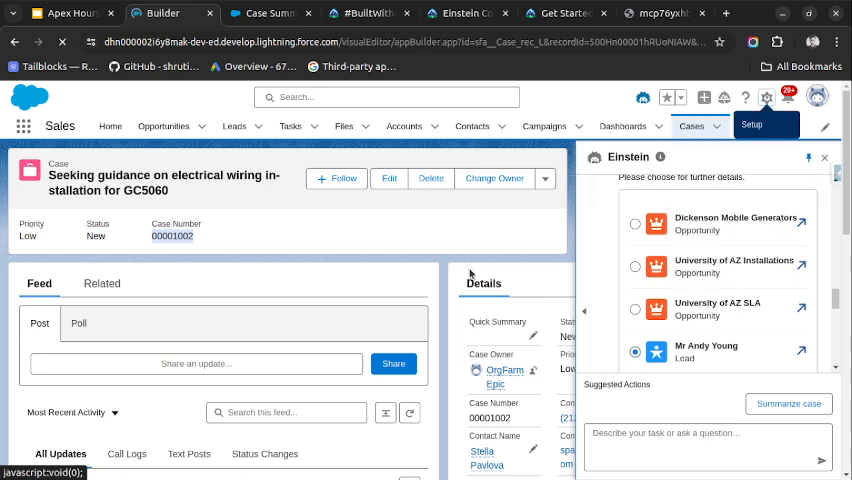
pyautogui.click(270, 13)
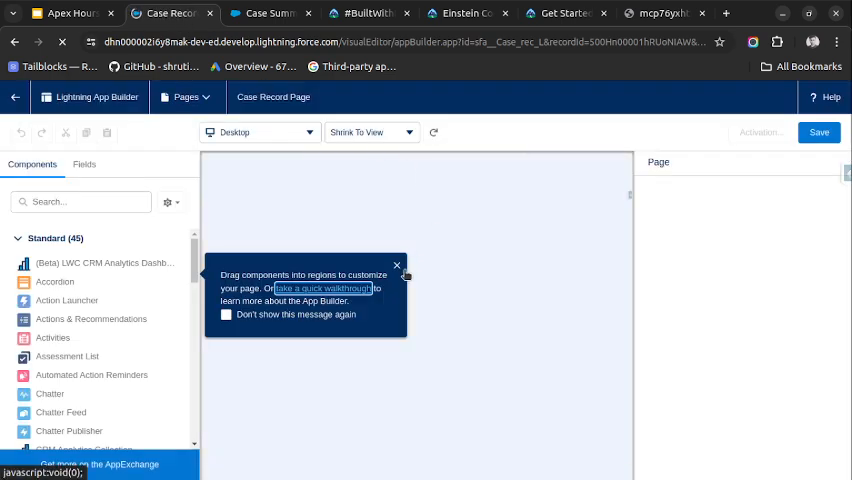
pyautogui.click(397, 265)
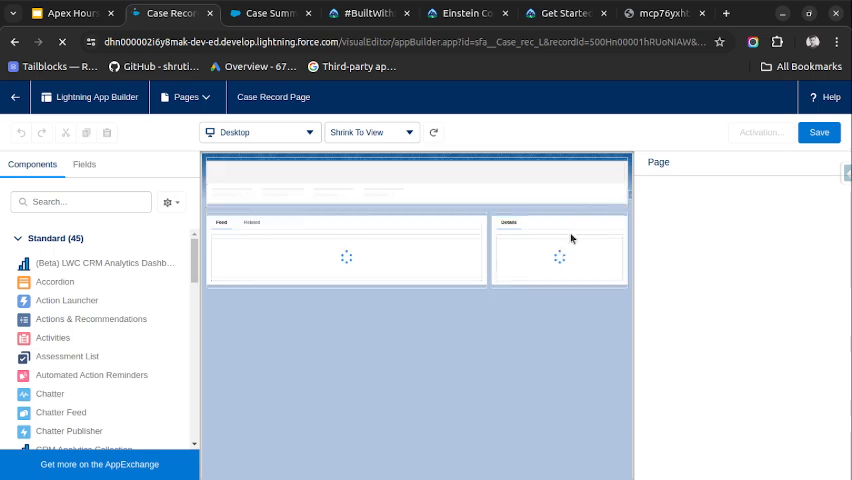
pyautogui.click(558, 260)
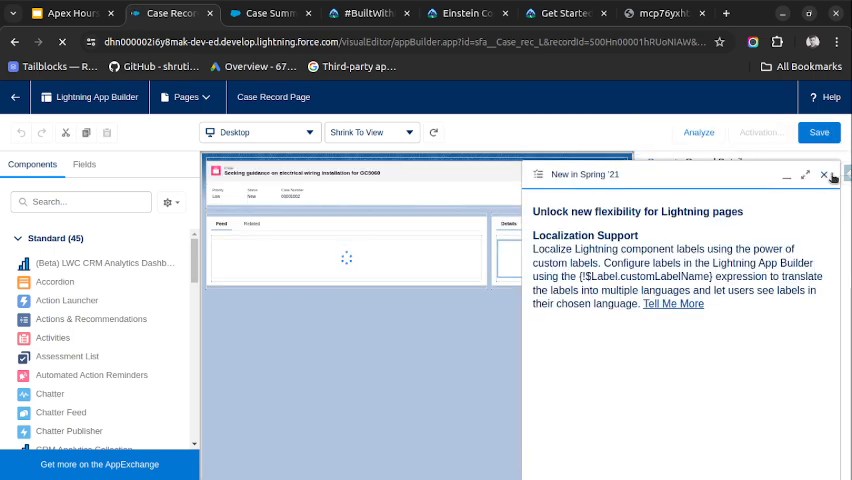
pyautogui.click(823, 174)
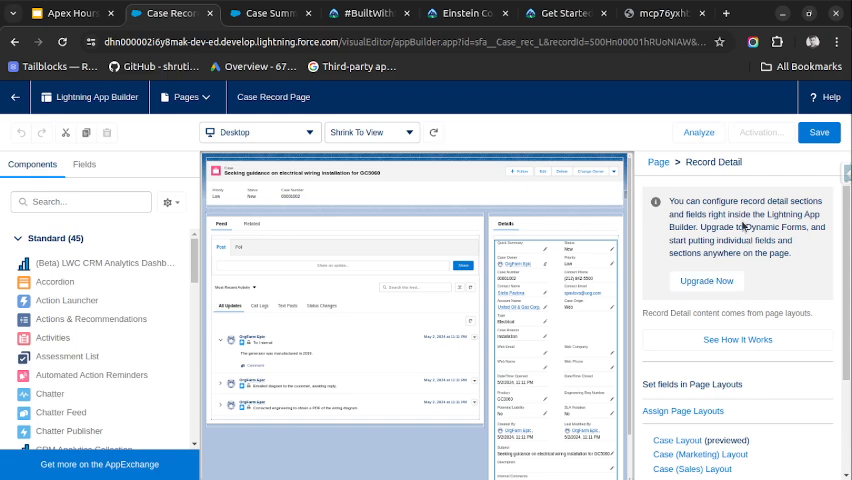
# - Upgrade the record details to Dynamic Forms using Case Layout as the field source
pyautogui.click(706, 281)
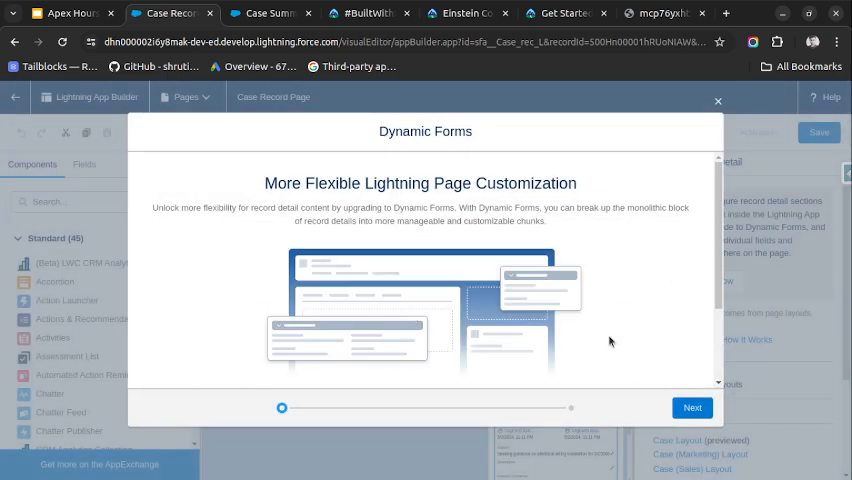
pyautogui.click(692, 407)
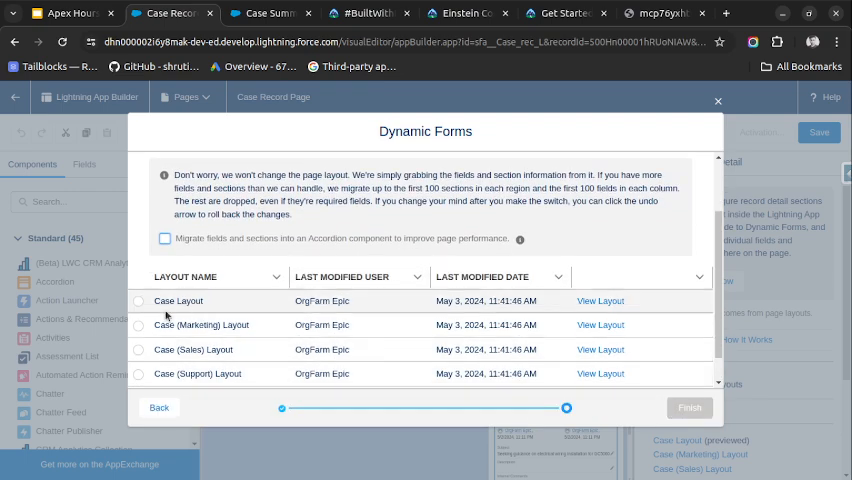
pyautogui.click(138, 301)
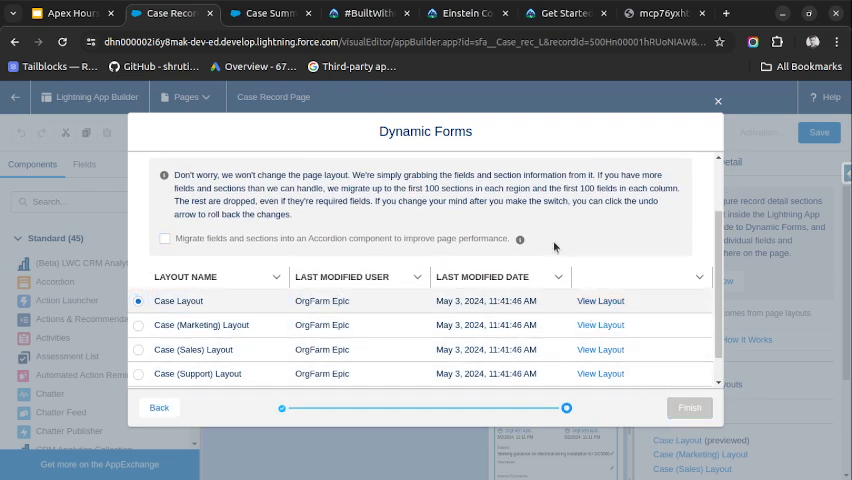
pyautogui.click(689, 407)
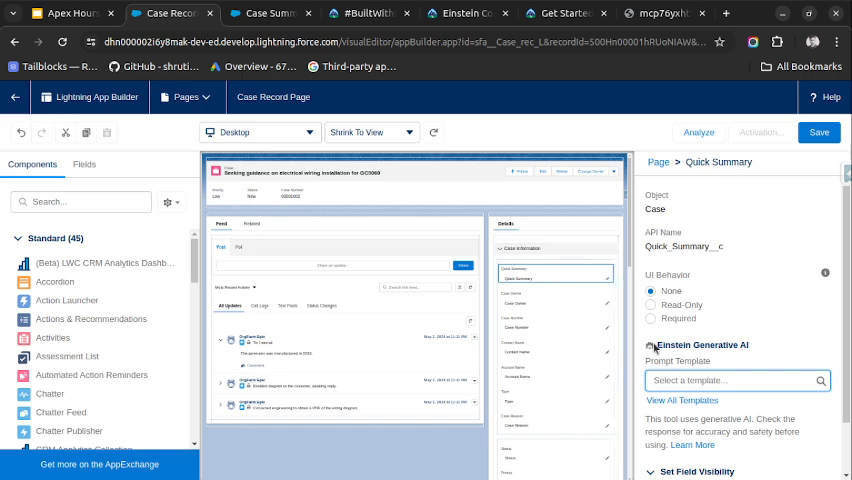
# - Set Quick Summary's Einstein prompt template to Case Summary and save the page
pyautogui.click(737, 380)
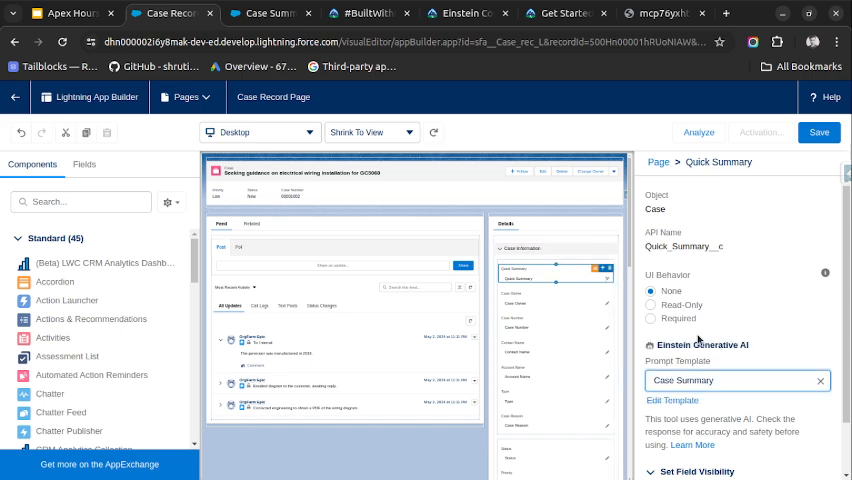
pyautogui.click(819, 132)
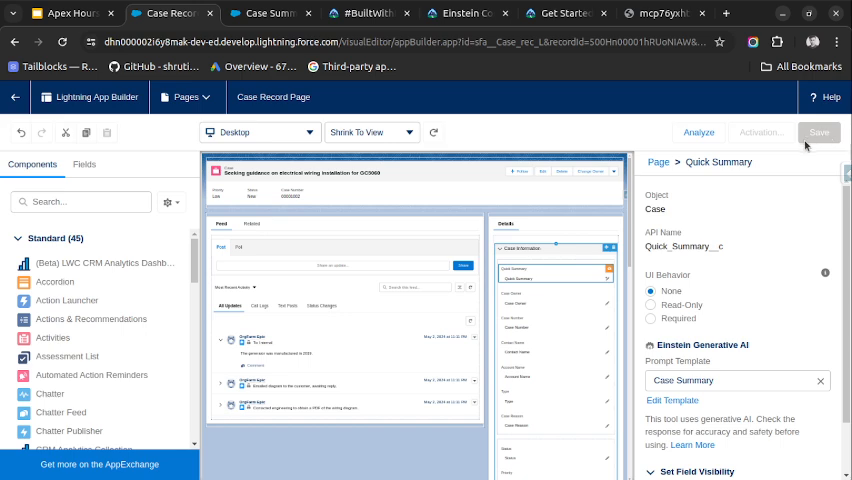
pyautogui.click(819, 132)
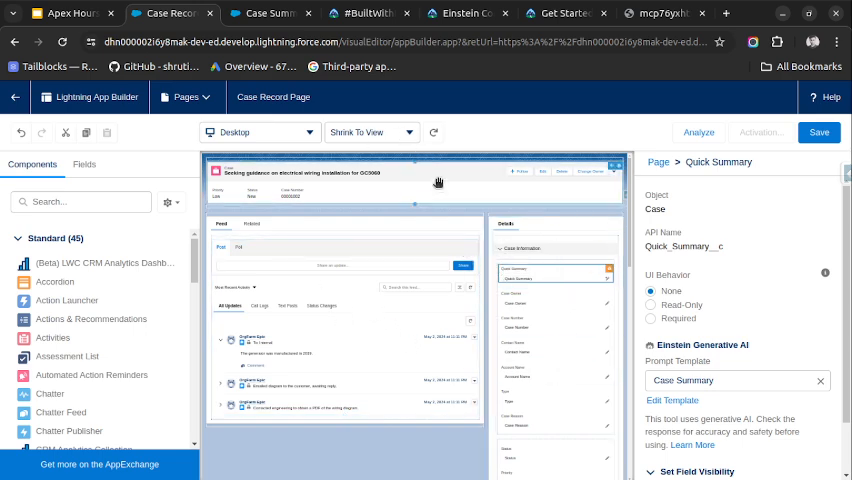
# - Assign the Case Record Page as the org default through Activation
pyautogui.click(761, 132)
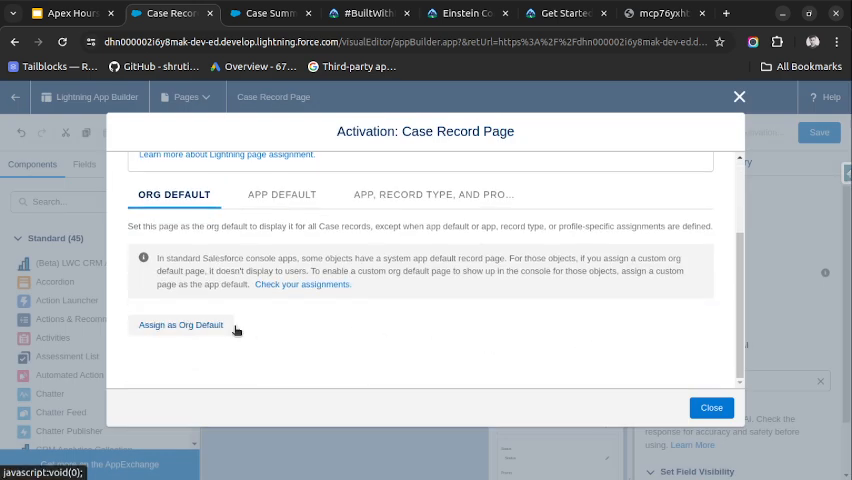
pyautogui.click(181, 325)
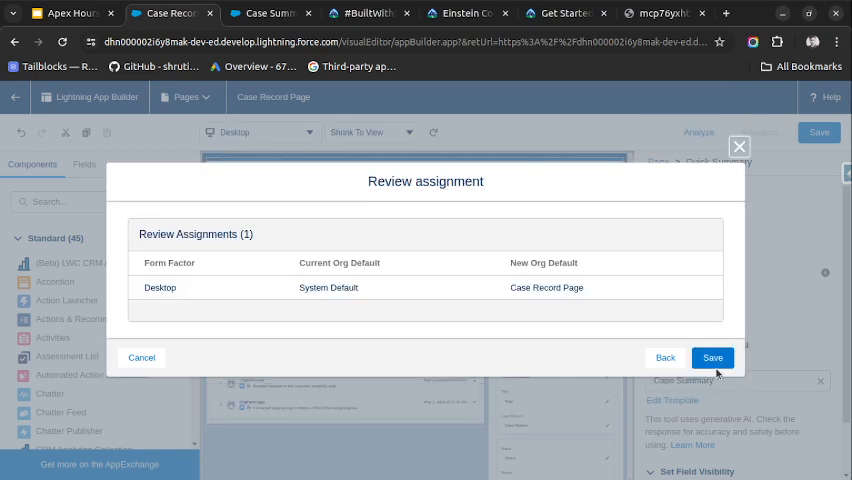
pyautogui.click(712, 357)
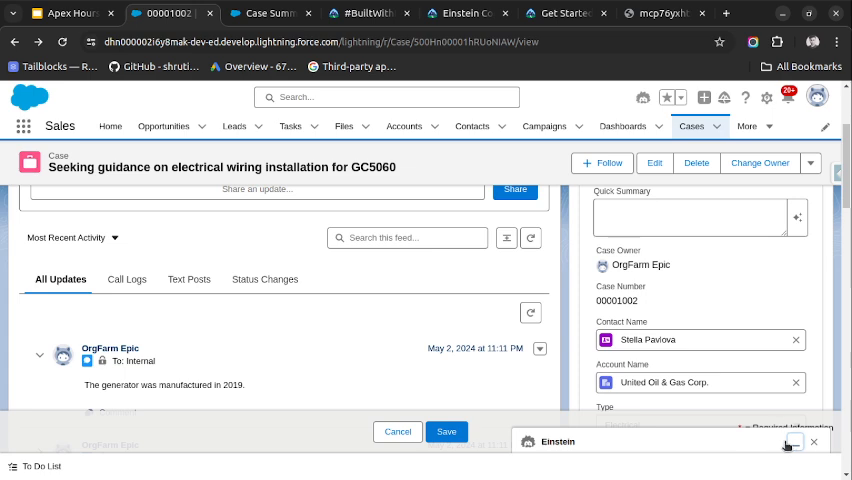
# - Have Einstein draft the Quick Summary for case 00001002 and use the generated text
pyautogui.click(789, 444)
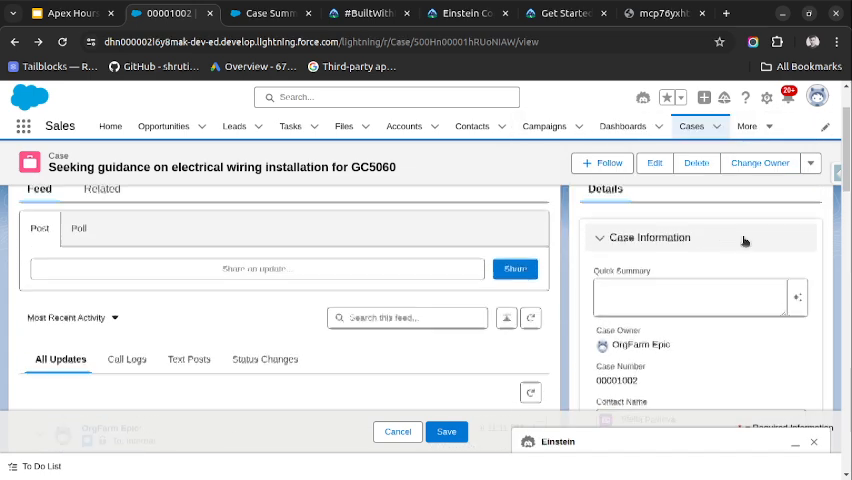
pyautogui.click(797, 297)
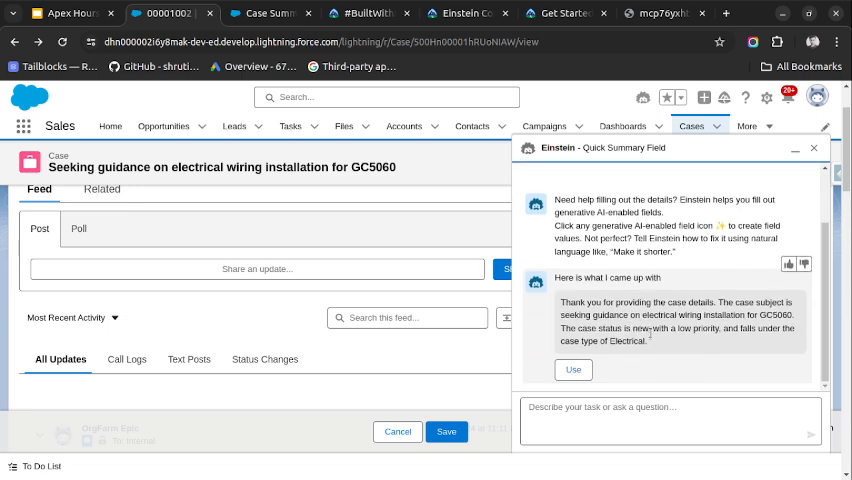
pyautogui.click(573, 369)
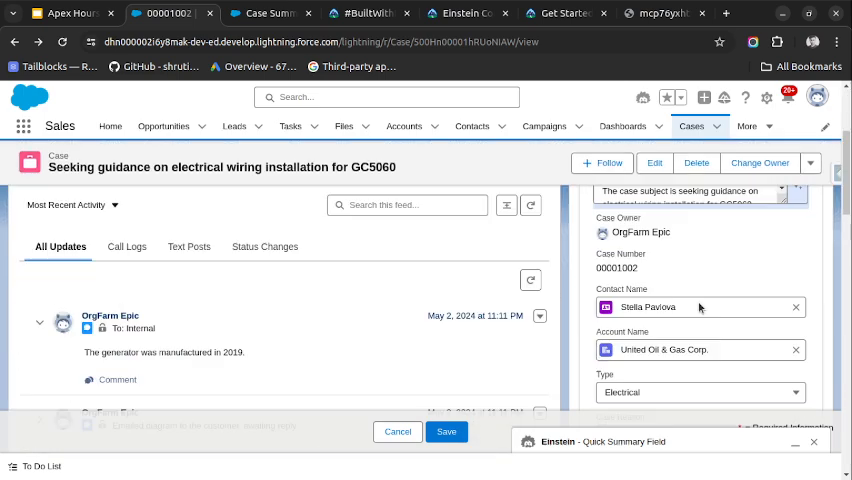
pyautogui.scroll(-3)
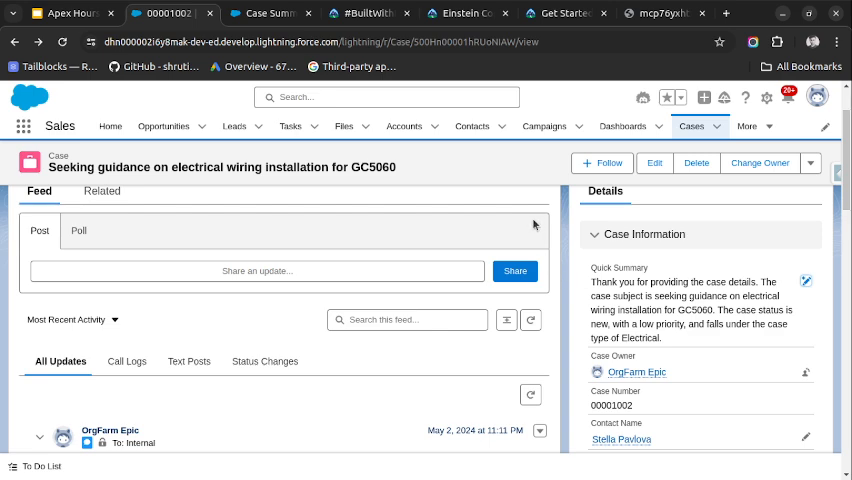
pyautogui.moveTo(688, 294)
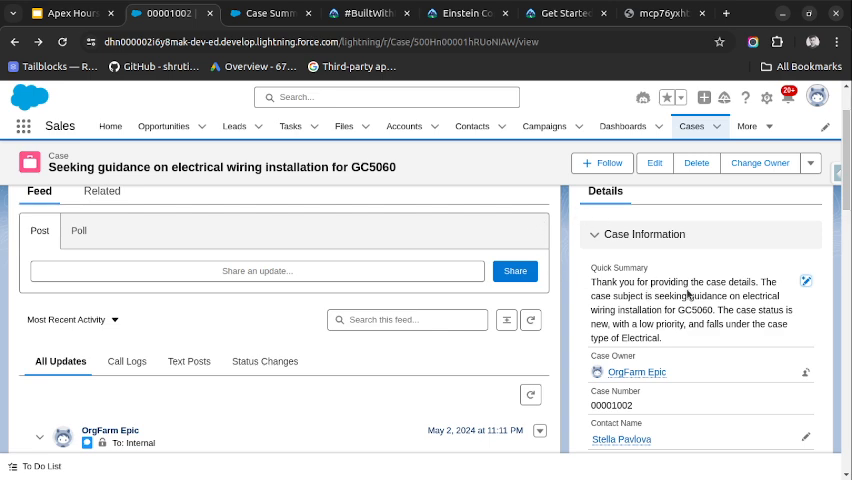
pyautogui.moveTo(688, 293)
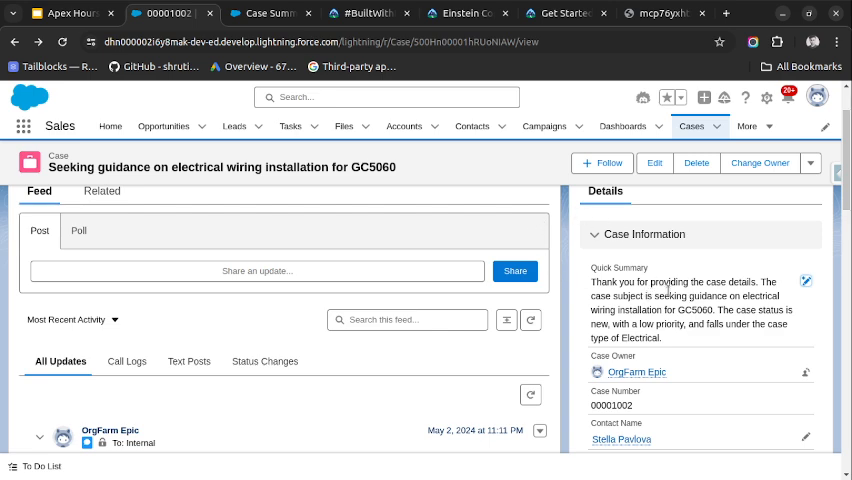
# - View the Our Speaker and Einstein Copilot Usecase slides, then the #BuiltWithEinstein Quest trailmix
pyautogui.click(65, 13)
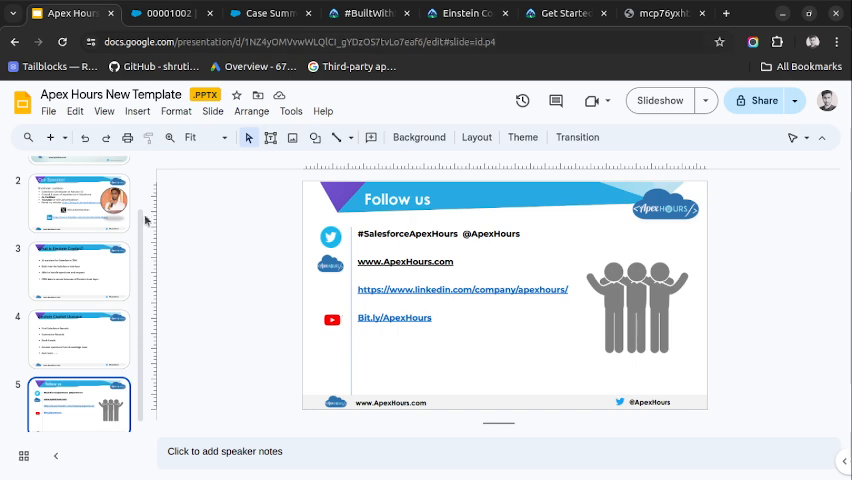
pyautogui.click(80, 205)
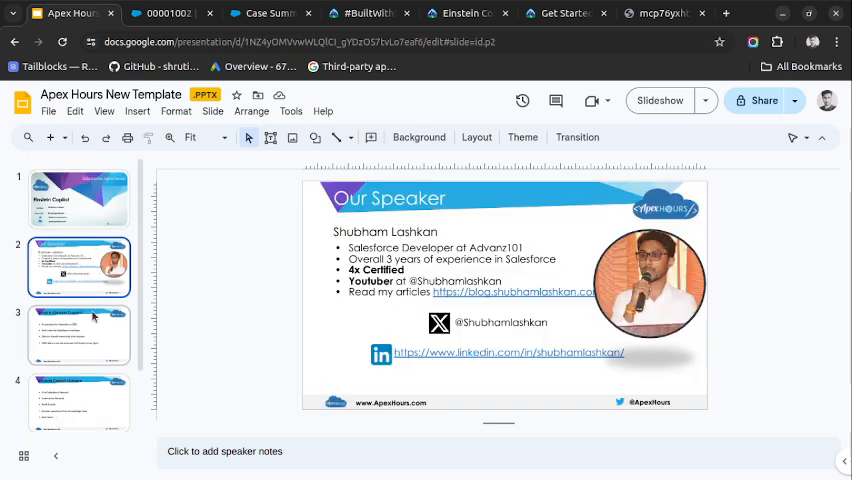
pyautogui.click(78, 392)
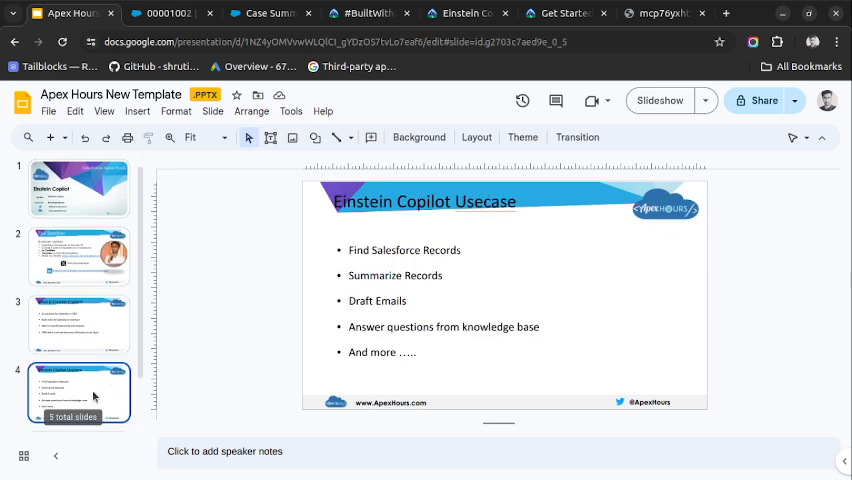
pyautogui.scroll(-3)
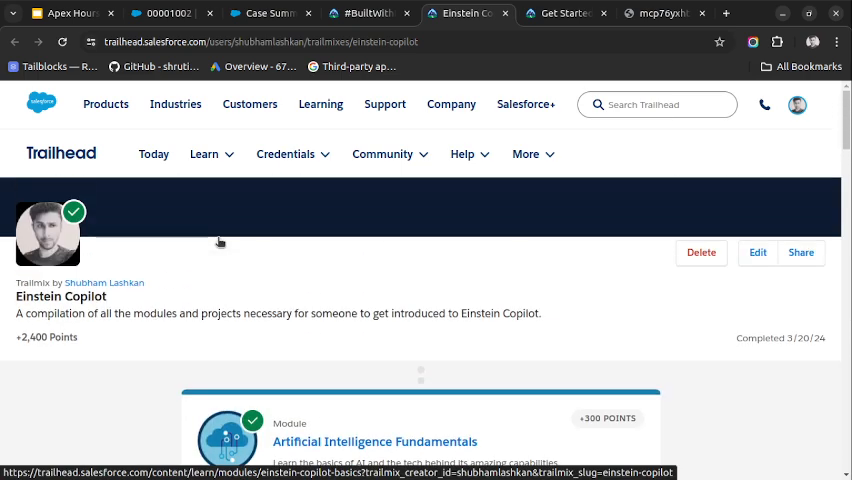
pyautogui.moveTo(242, 253)
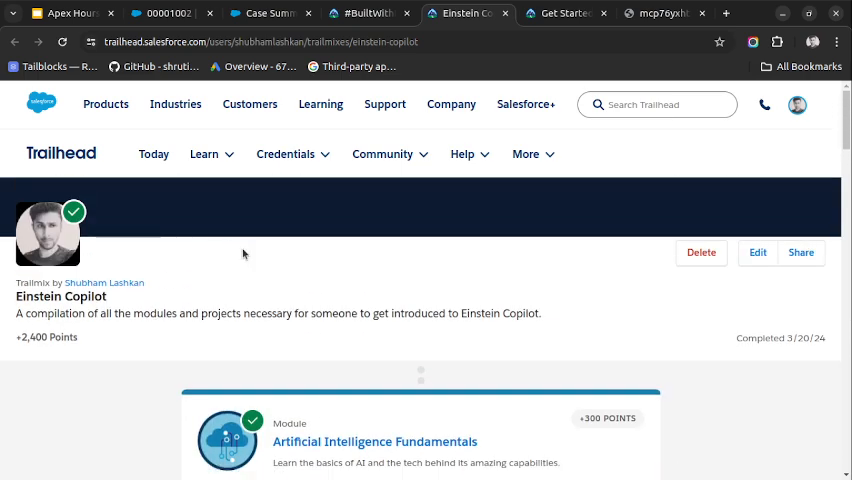
pyautogui.click(365, 13)
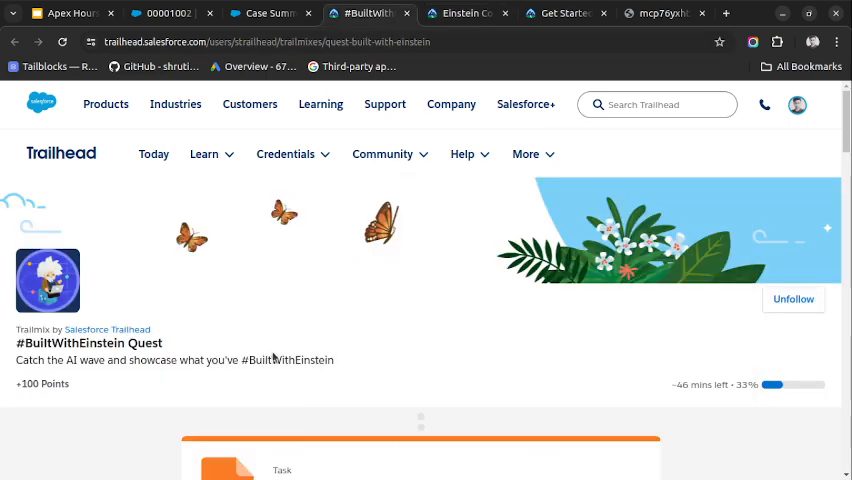
pyautogui.scroll(-3)
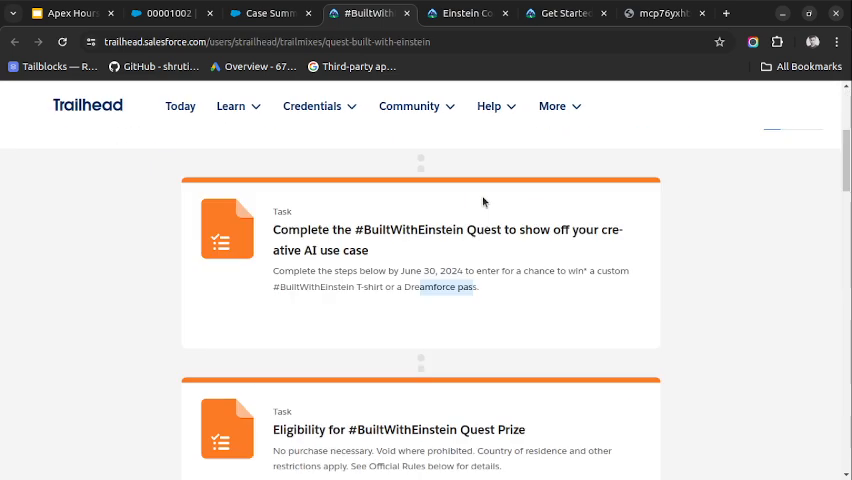
pyautogui.scroll(-3)
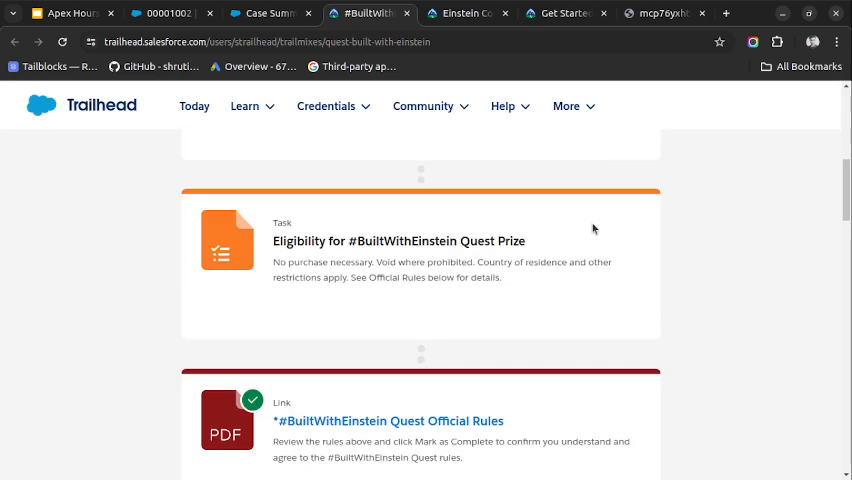
pyautogui.scroll(-3)
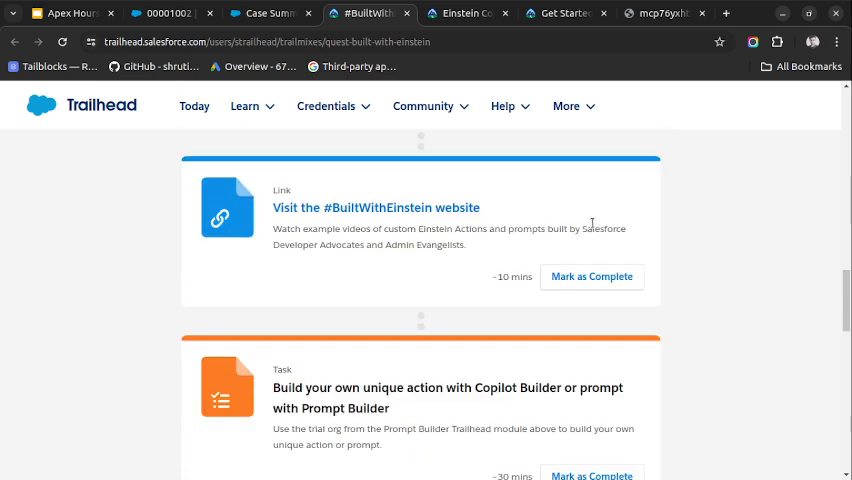
pyautogui.moveTo(407, 364)
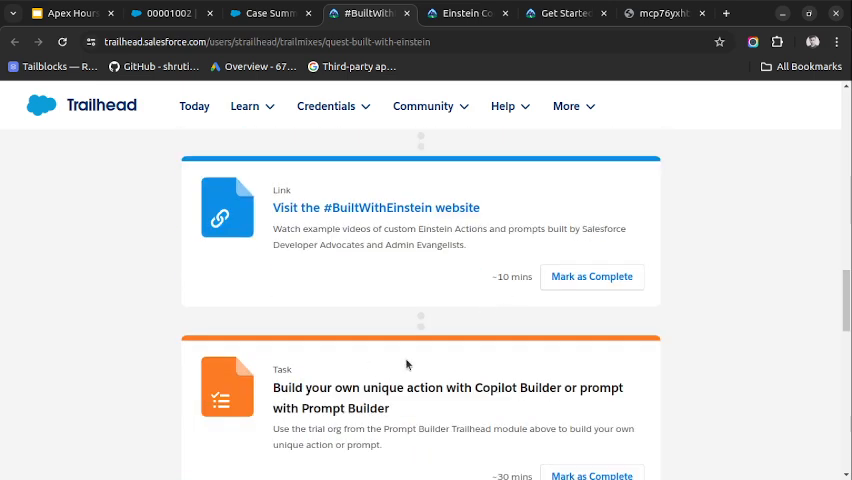
pyautogui.moveTo(423, 364)
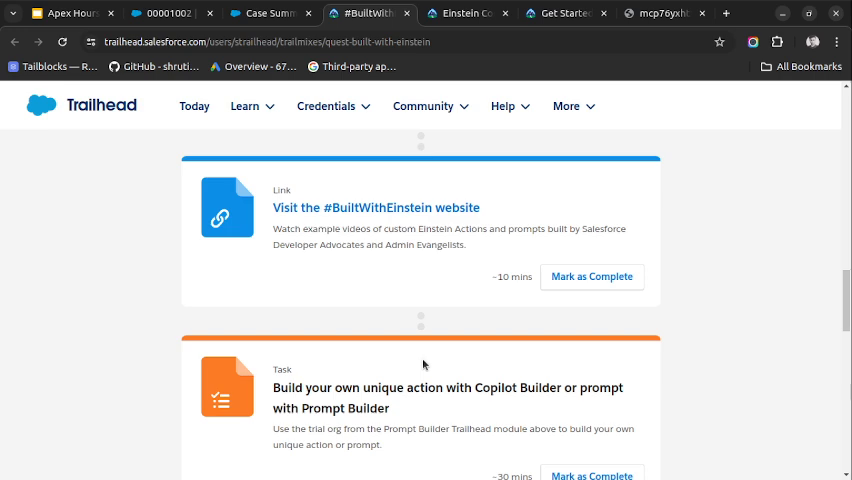
pyautogui.scroll(-3)
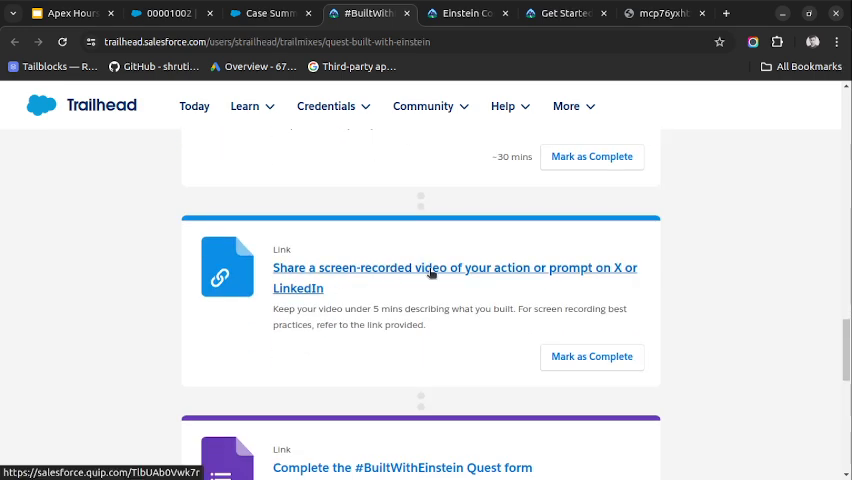
pyautogui.moveTo(550, 302)
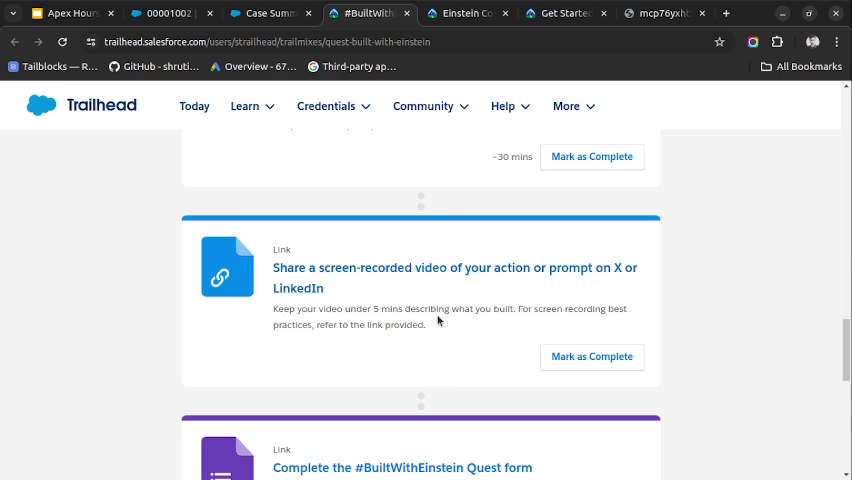
pyautogui.scroll(3)
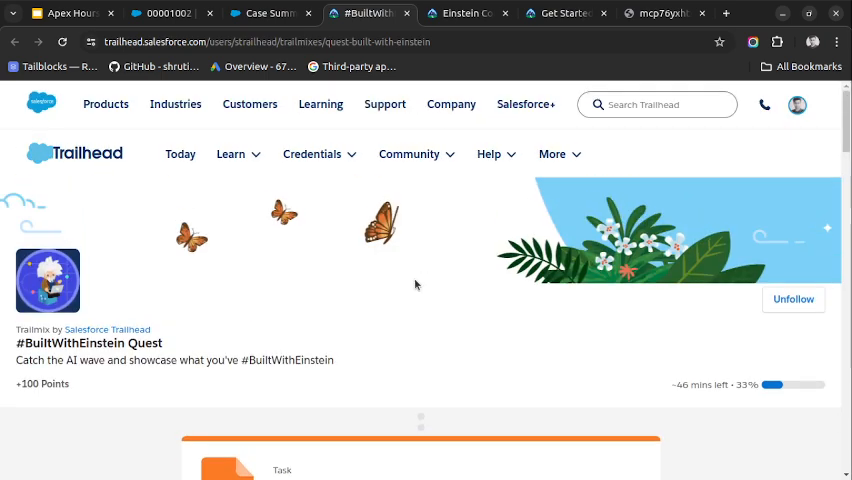
pyautogui.scroll(-3)
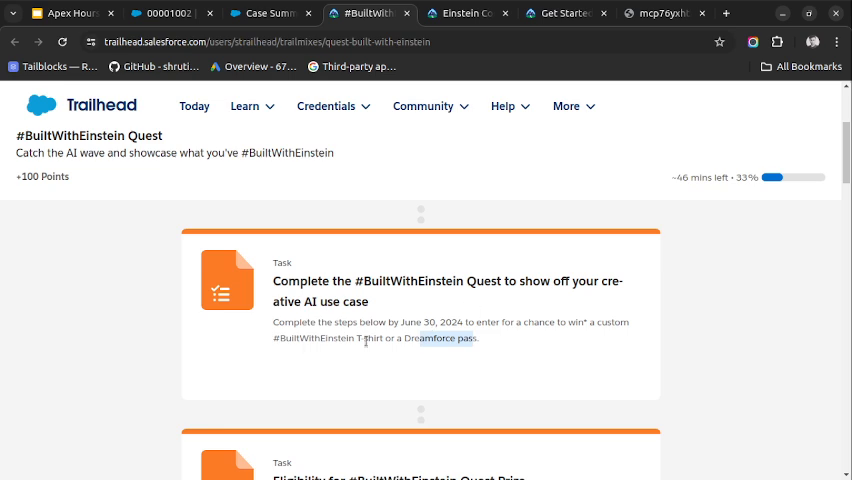